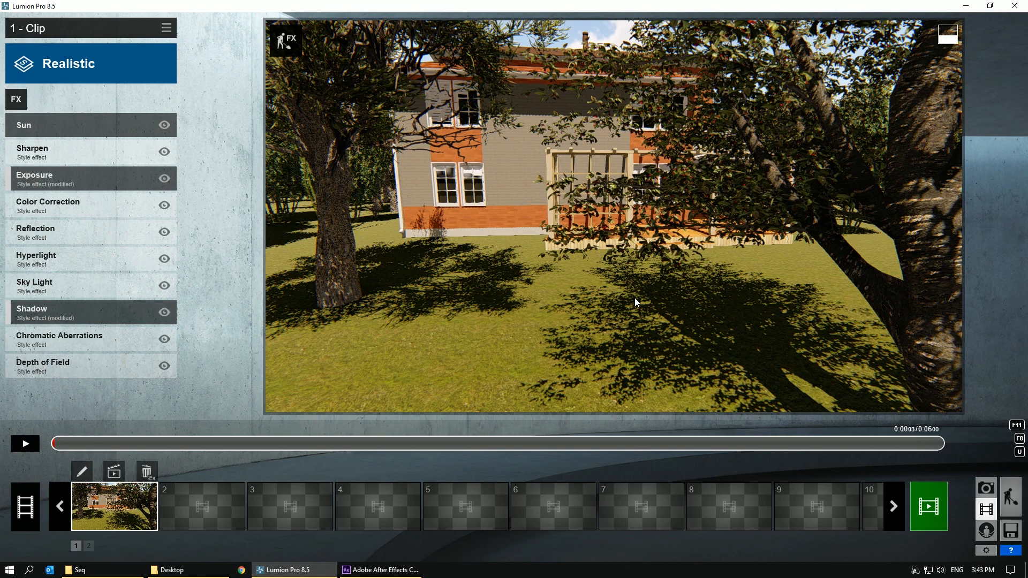
{"action": "mouse_move", "coordinate": [628, 294]}
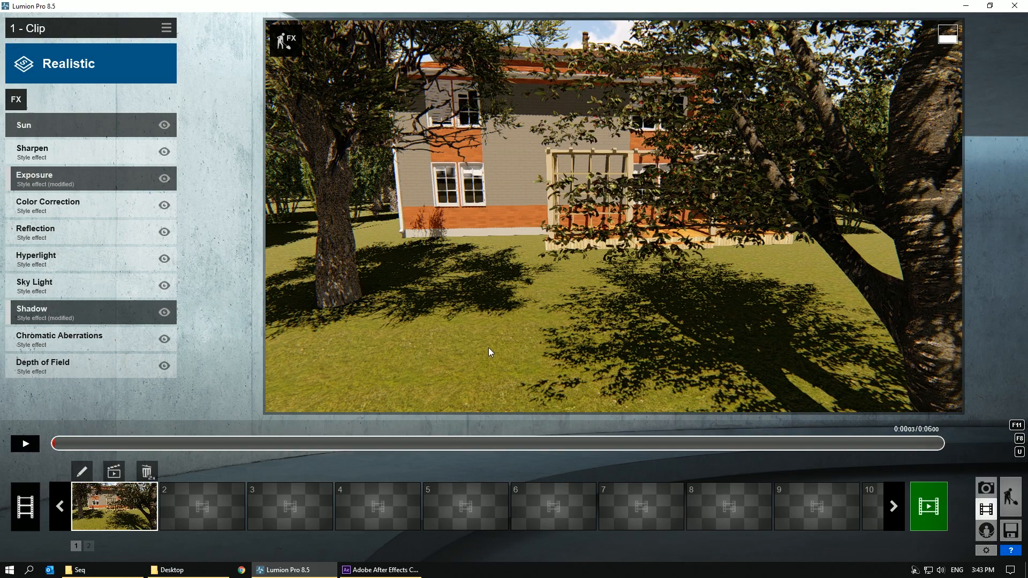
- Switch from Lumion to the empty After Effects project on the taskbar
{"action": "left_click", "coordinate": [380, 570]}
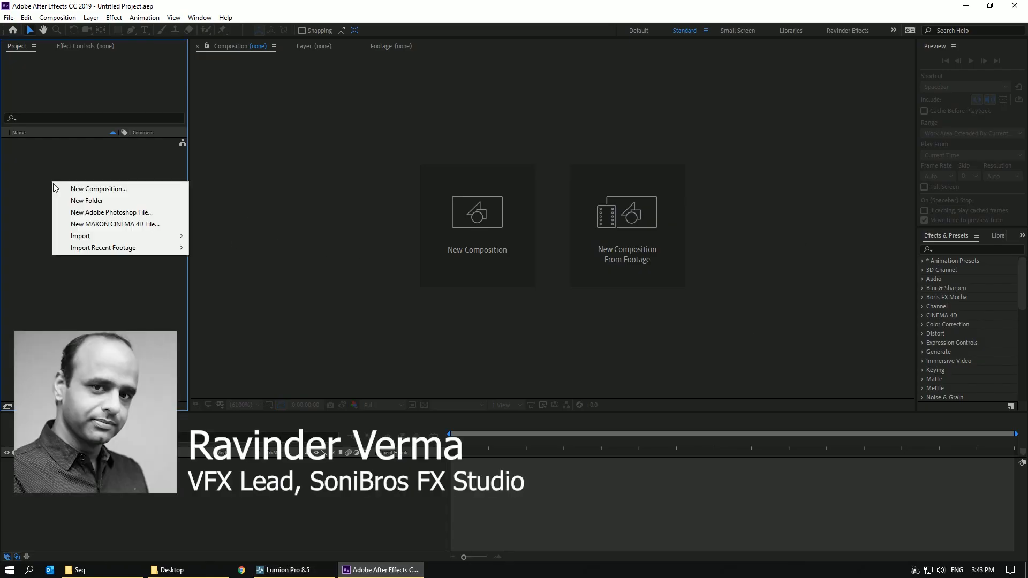
- Import Anim_00000.jpg as a JPEG image sequence
{"action": "left_click", "coordinate": [79, 236]}
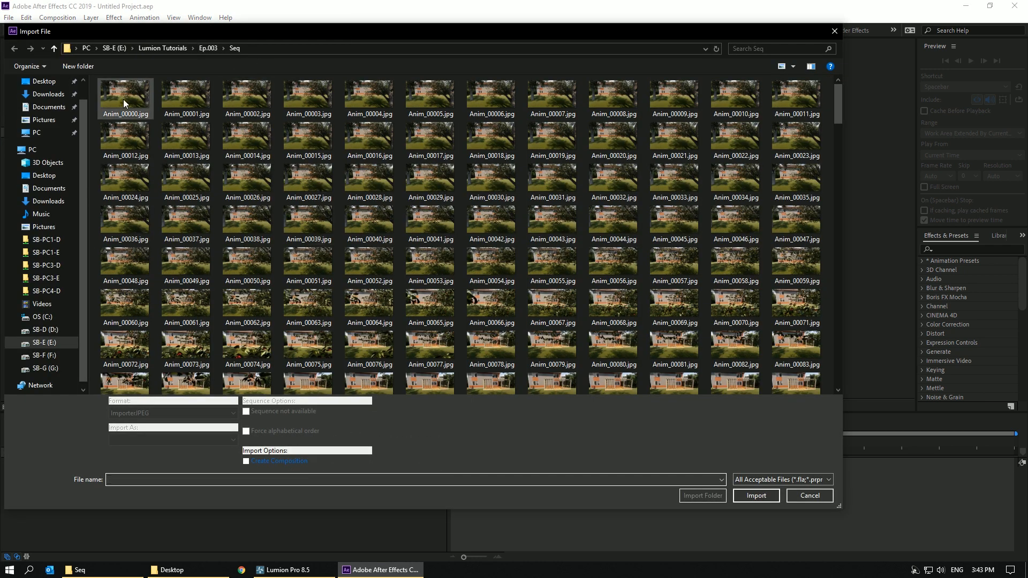
{"action": "left_click", "coordinate": [125, 97]}
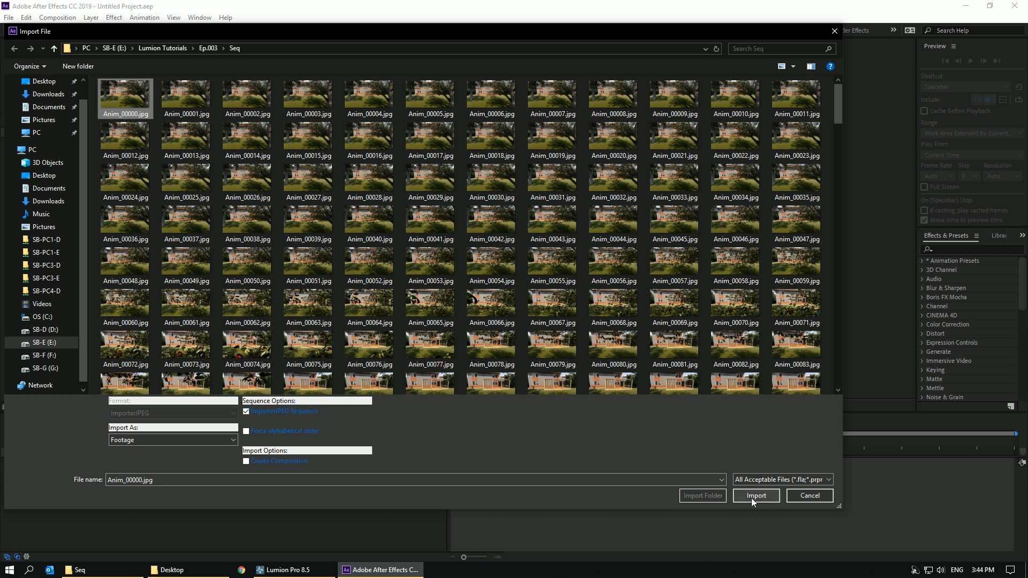
{"action": "left_click", "coordinate": [756, 495]}
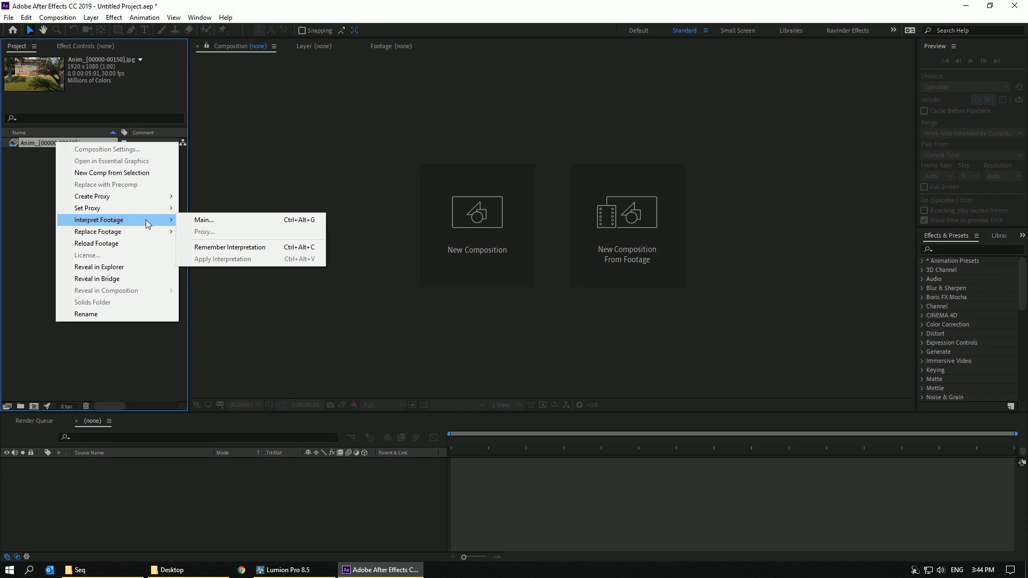
{"action": "mouse_move", "coordinate": [143, 224]}
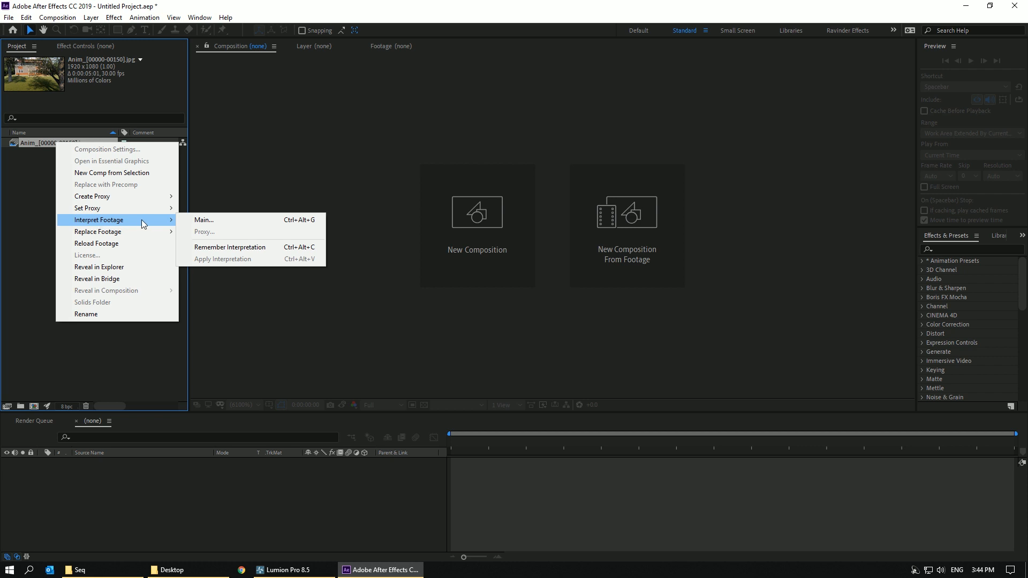
- Reinterpret the Anim footage to assume 25 frames per second
{"action": "left_click", "coordinate": [203, 219]}
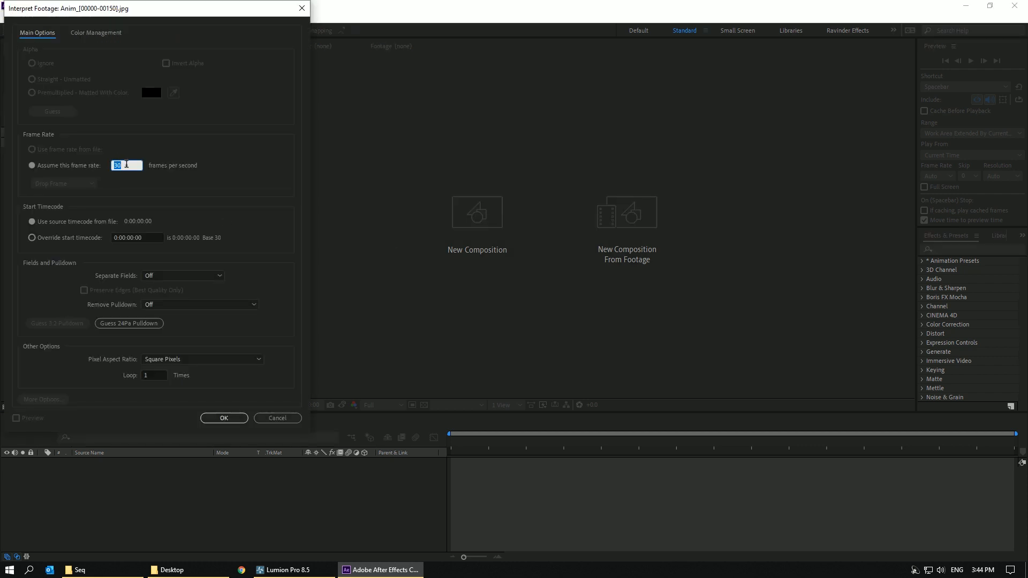
{"action": "type", "text": "25"}
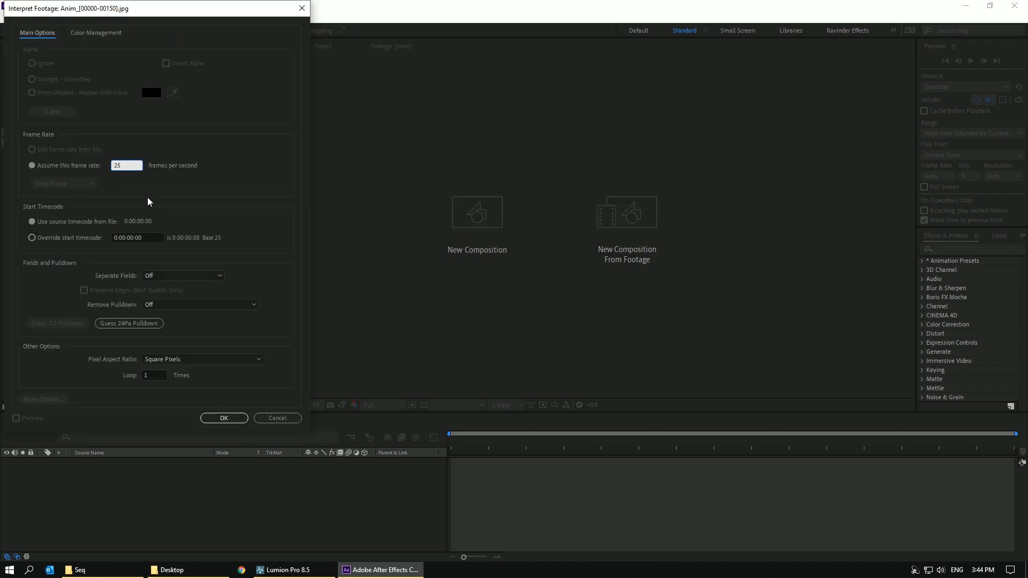
{"action": "left_click", "coordinate": [224, 418]}
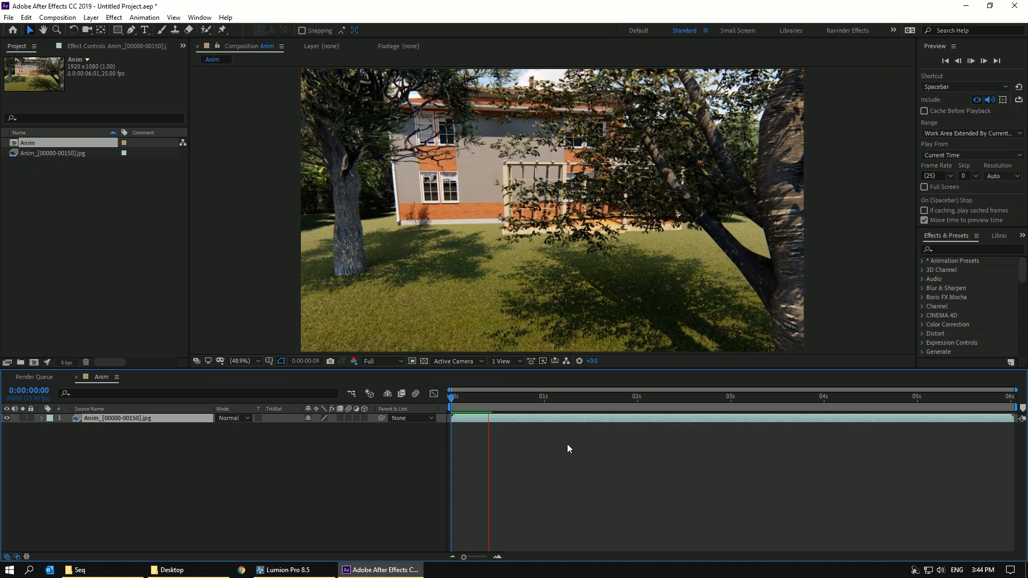
- Scrub the Anim composition timeline to preview the house render frames
{"action": "left_click", "coordinate": [578, 433]}
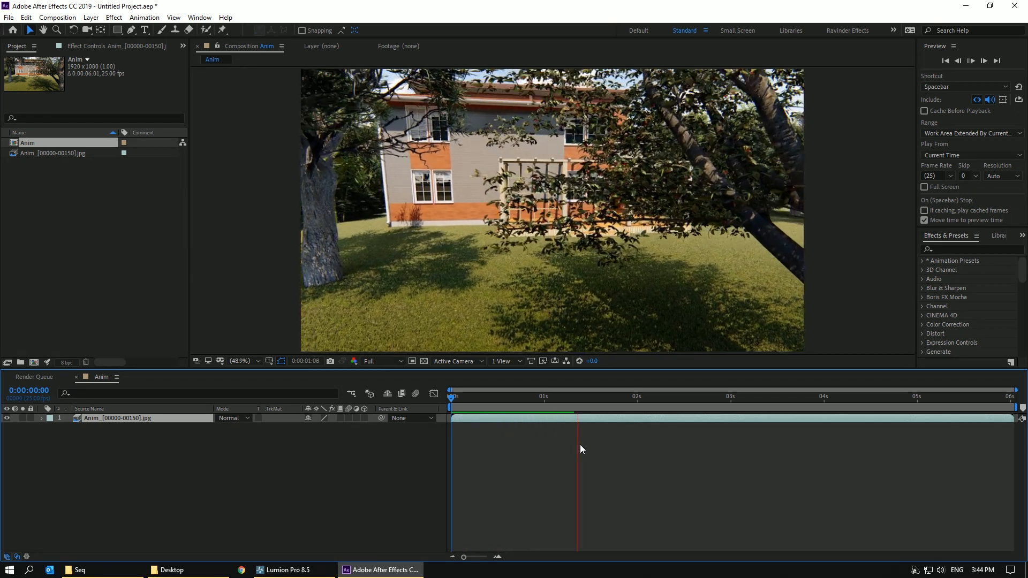
{"action": "left_click", "coordinate": [905, 407]}
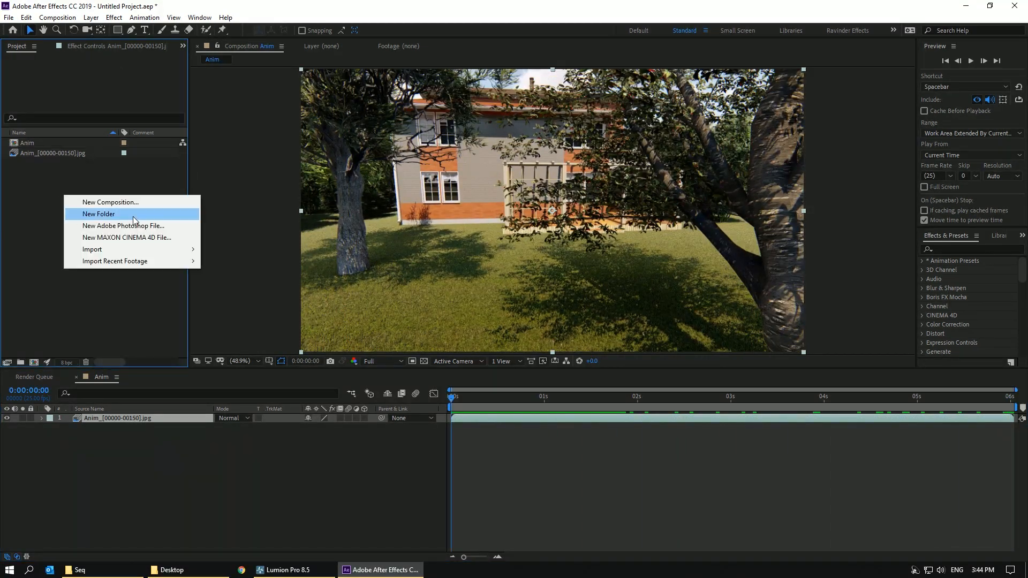
- Import Anim_Depth_00000.jpg as a JPEG image sequence
{"action": "left_click", "coordinate": [93, 249]}
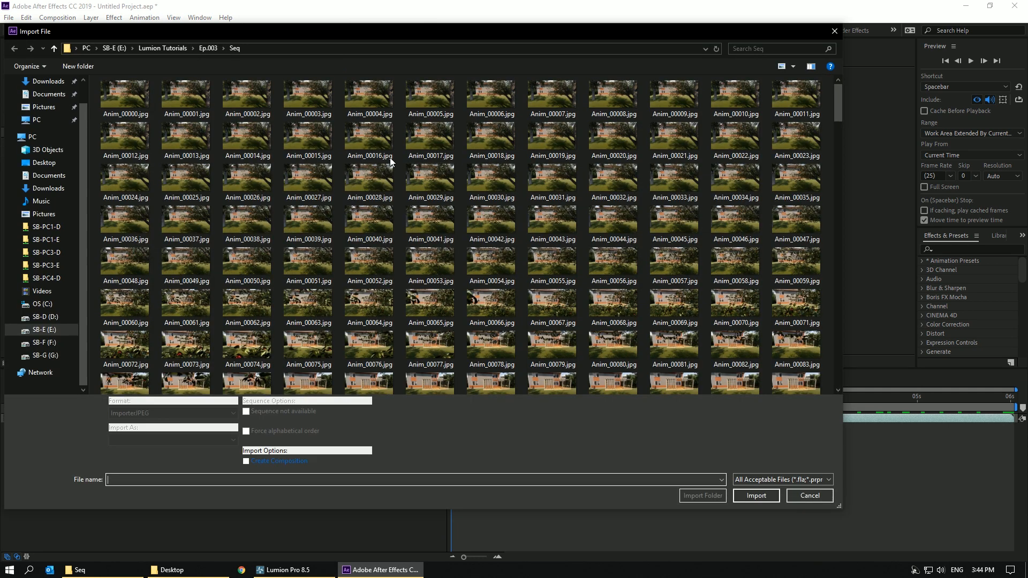
{"action": "scroll", "scroll_direction": "down", "scroll_amount": 3}
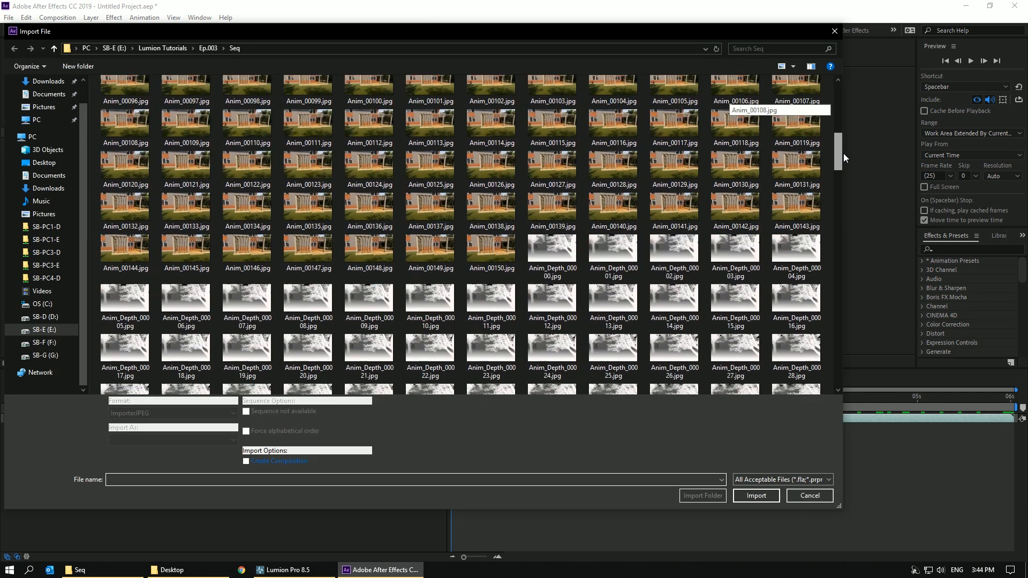
{"action": "left_click", "coordinate": [552, 248]}
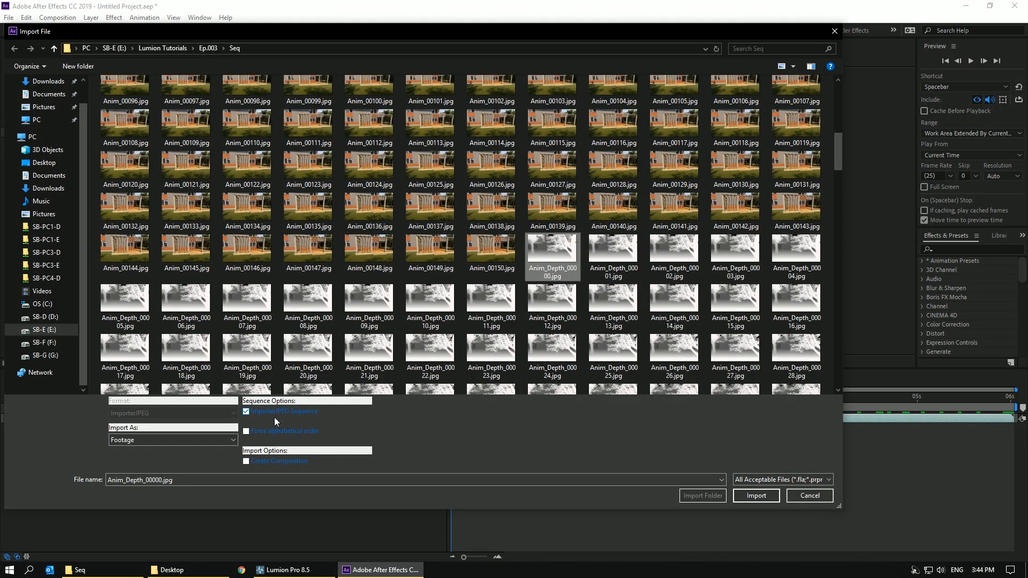
{"action": "mouse_move", "coordinate": [397, 426]}
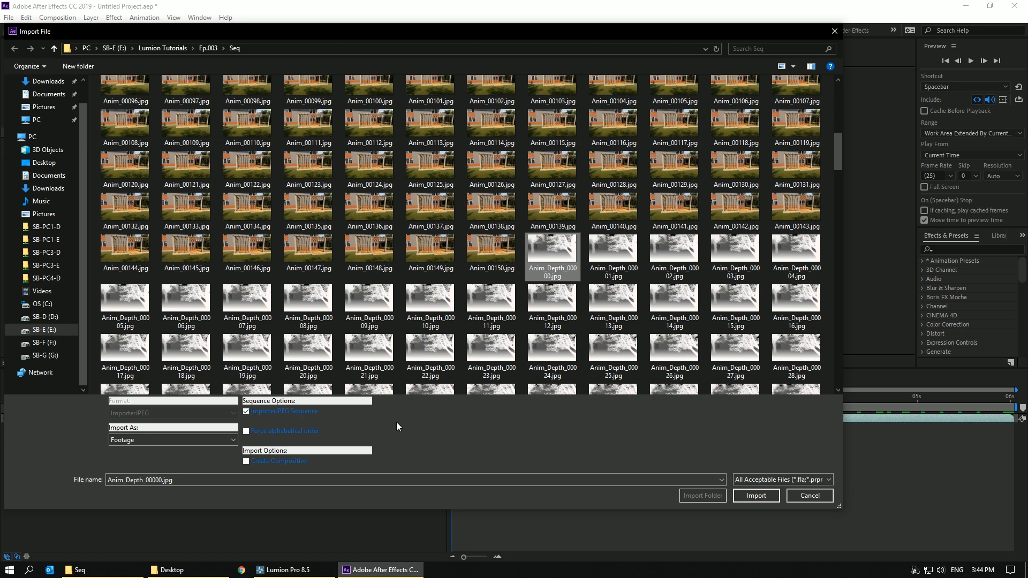
{"action": "left_click", "coordinate": [755, 495]}
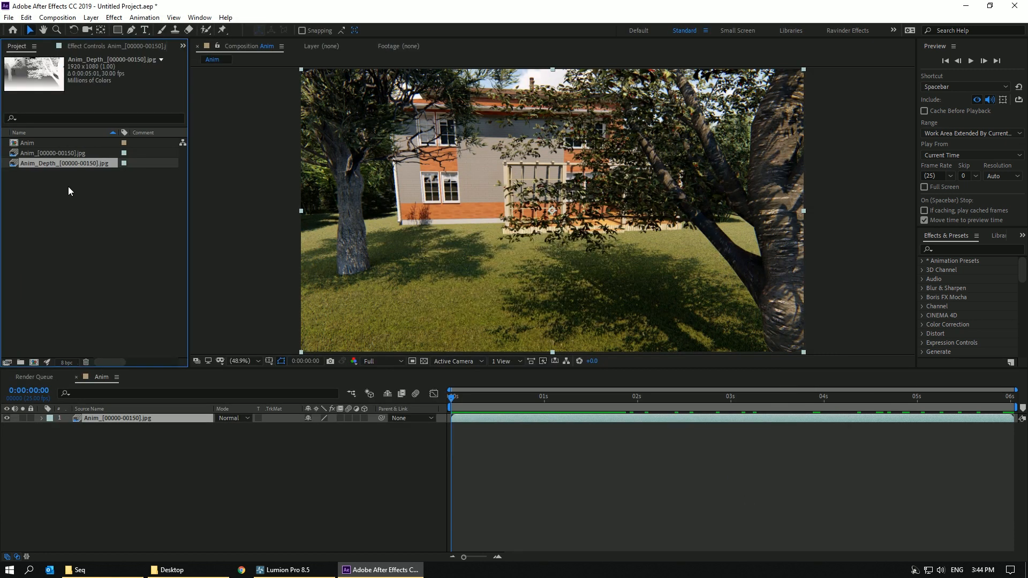
- Reinterpret the Anim_Depth footage to assume 25 frames per second
{"action": "right_click", "coordinate": [62, 163]}
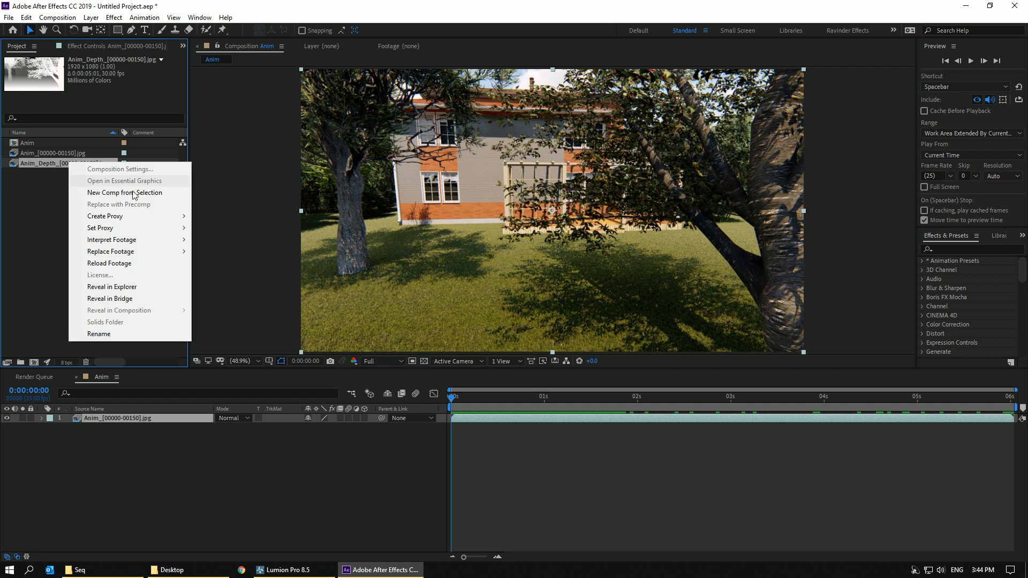
{"action": "mouse_move", "coordinate": [104, 216]}
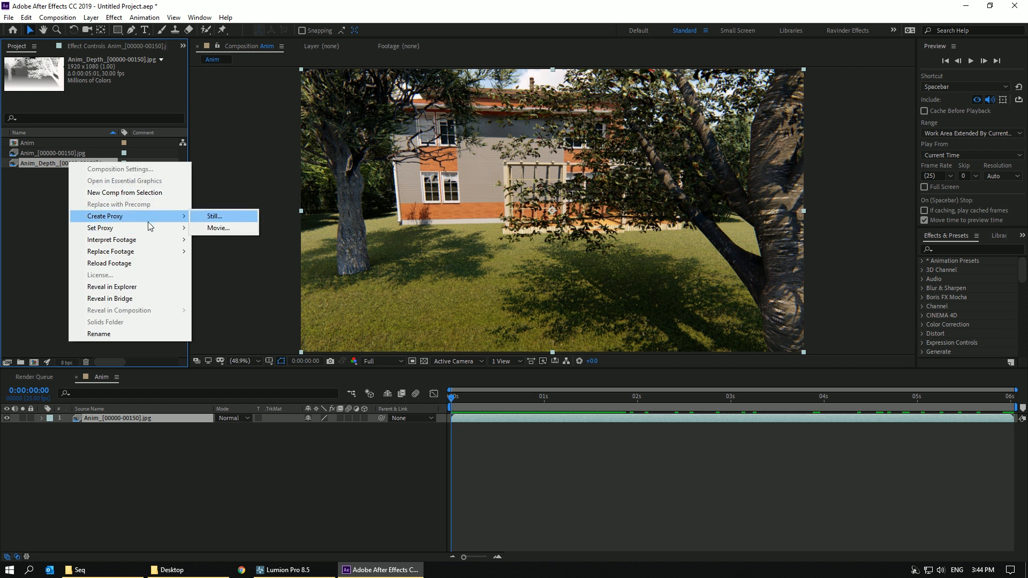
{"action": "left_click", "coordinate": [111, 240]}
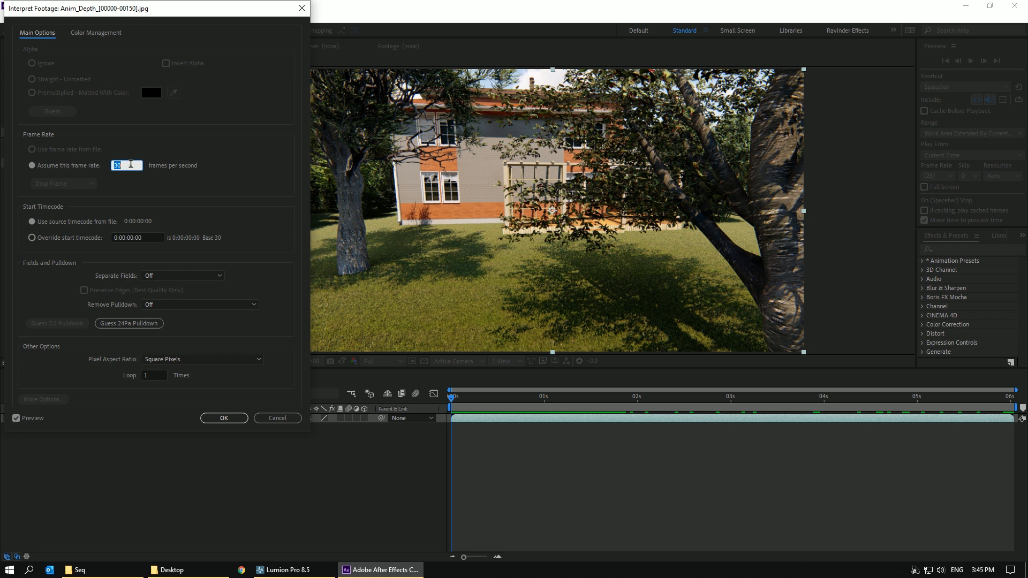
{"action": "type", "text": "25"}
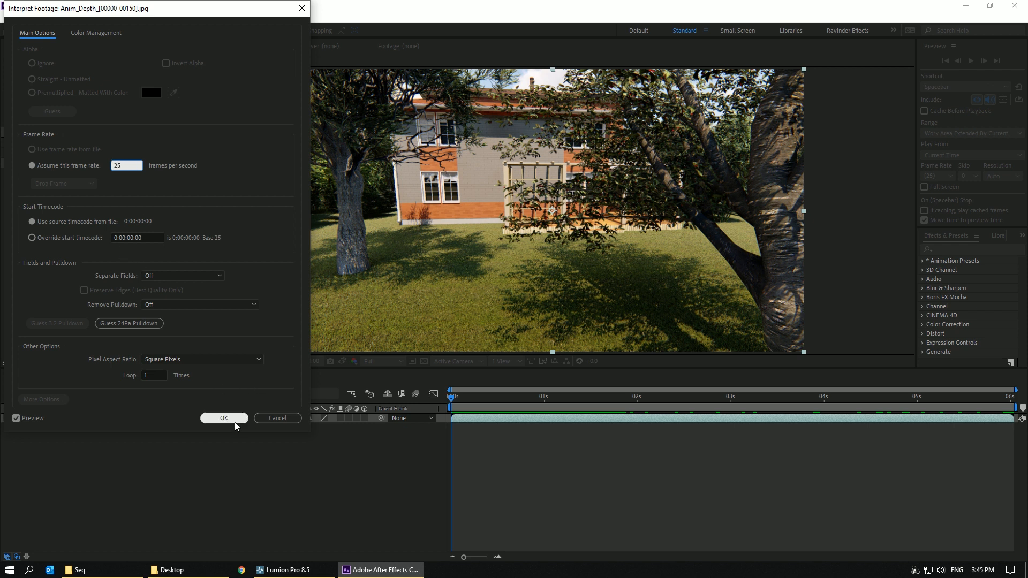
{"action": "left_click", "coordinate": [224, 418]}
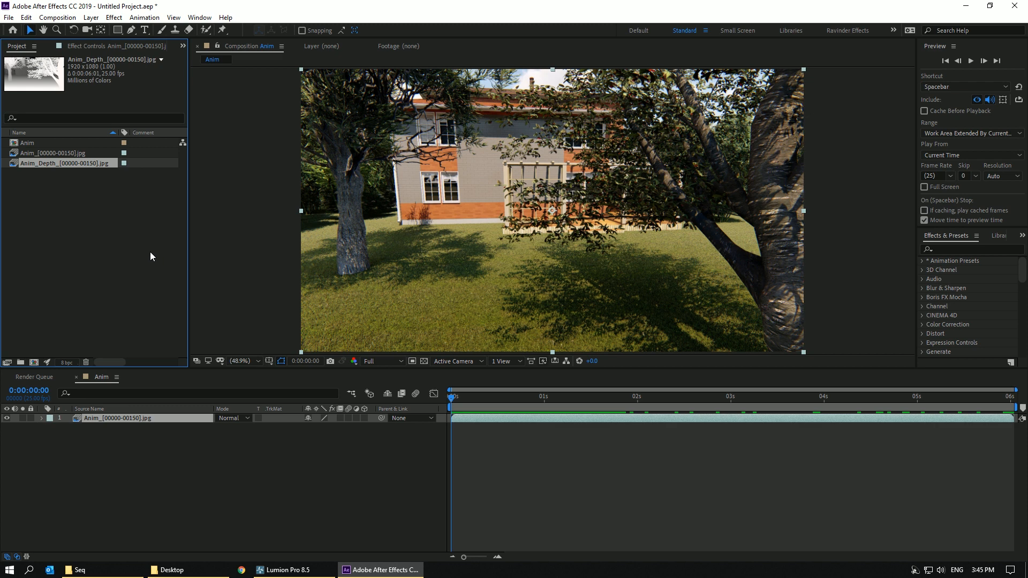
{"action": "mouse_move", "coordinate": [74, 230]}
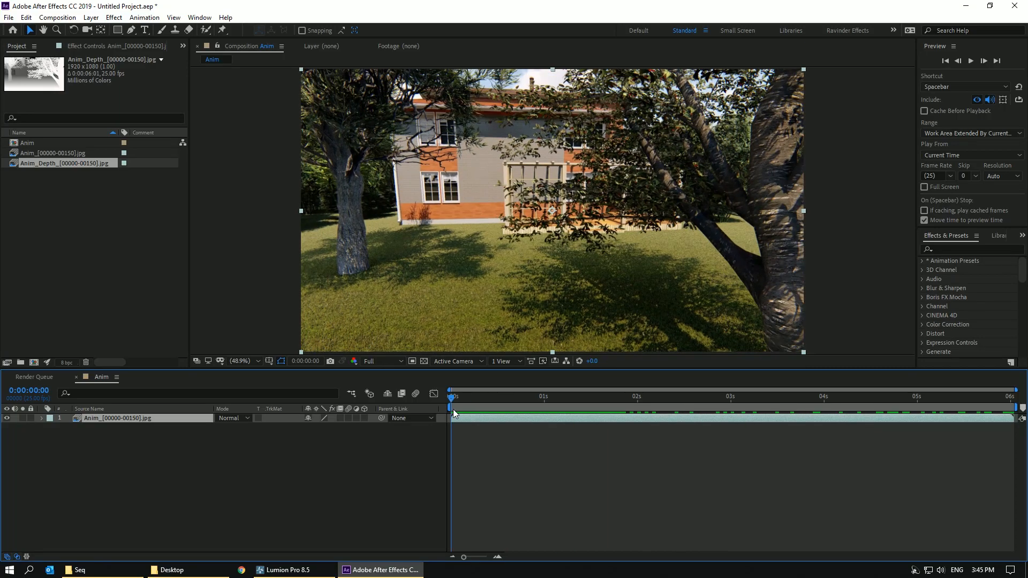
{"action": "left_click_drag", "start_coordinate": [453, 396], "coordinate": [664, 397]}
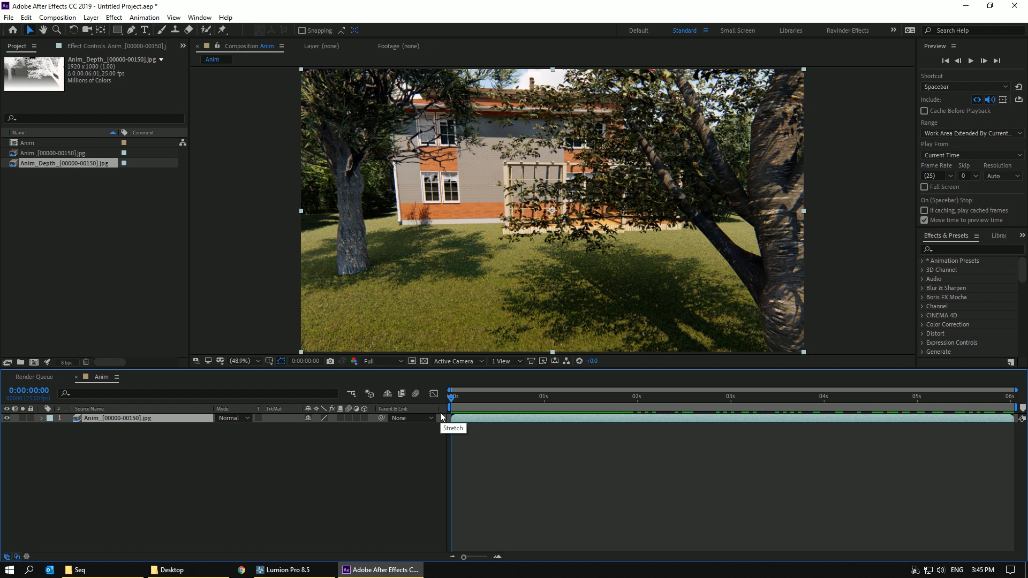
{"action": "mouse_move", "coordinate": [111, 436]}
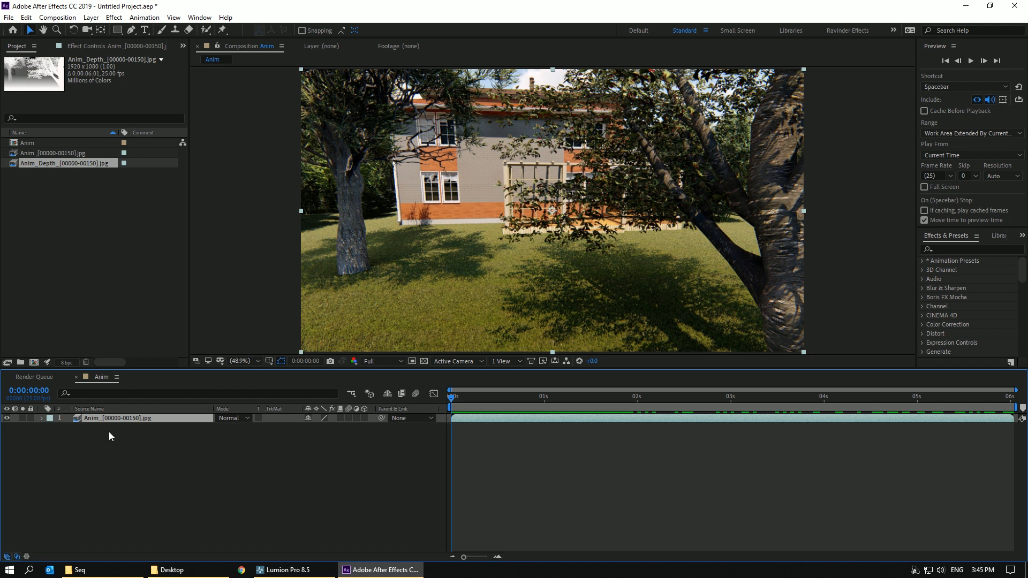
{"action": "left_click", "coordinate": [567, 397]}
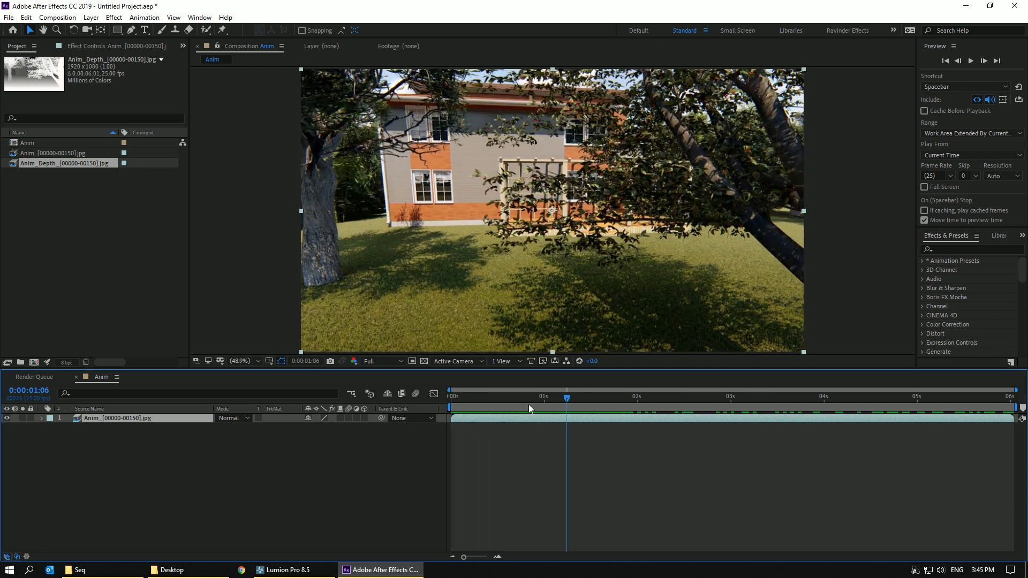
{"action": "left_click", "coordinate": [143, 18]}
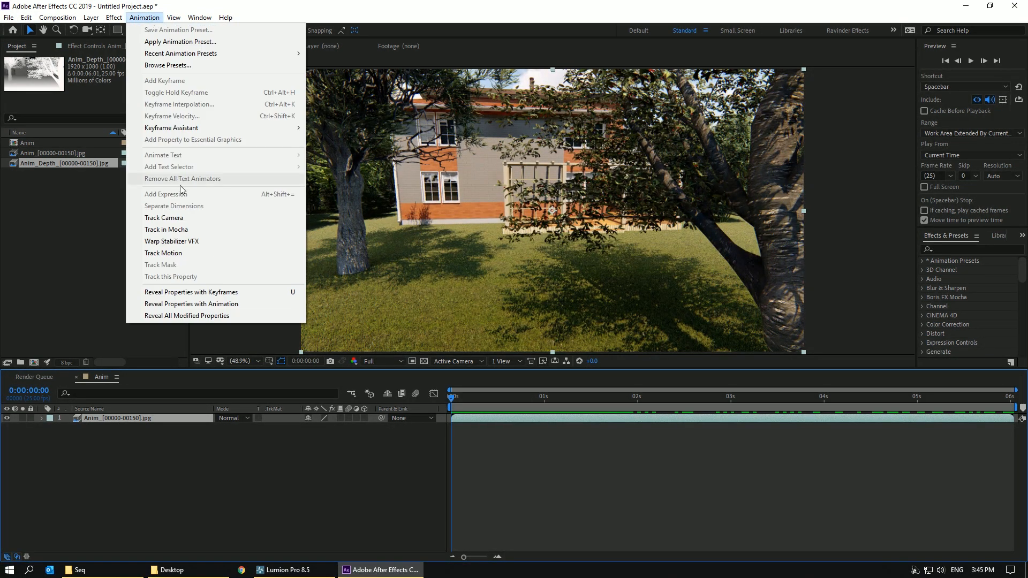
{"action": "mouse_move", "coordinate": [164, 218]}
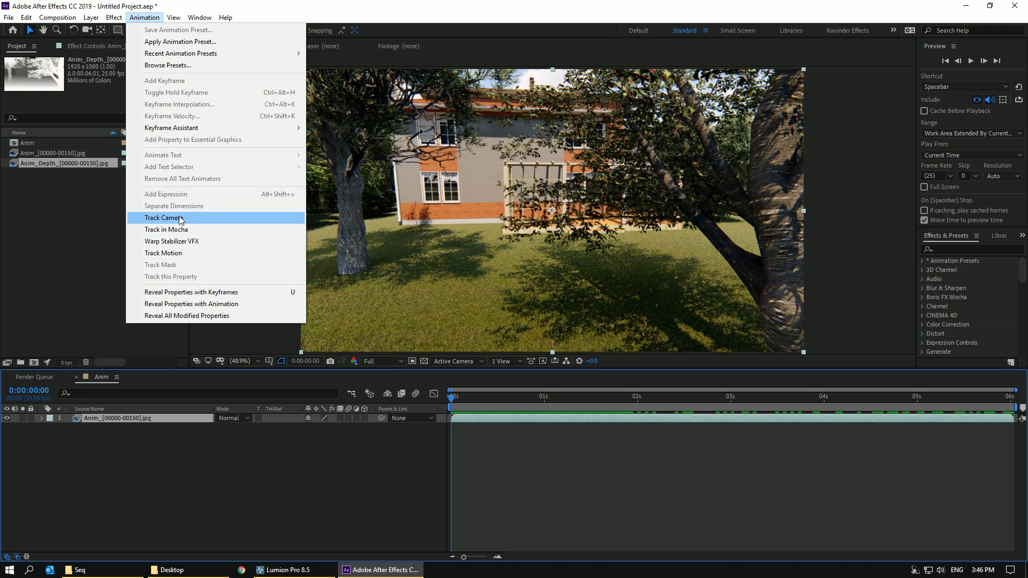
{"action": "mouse_move", "coordinate": [297, 225]}
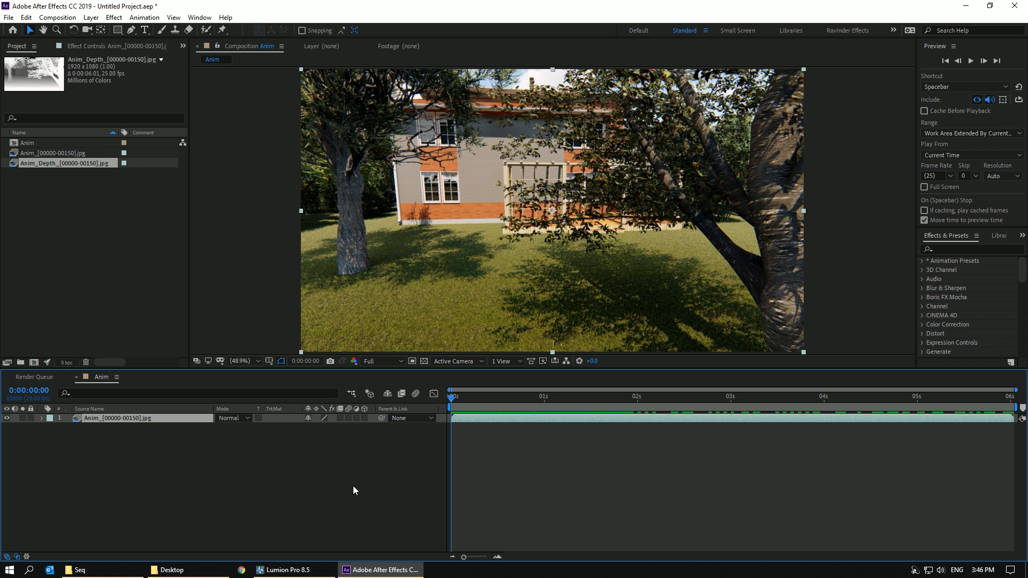
{"action": "mouse_move", "coordinate": [287, 570]}
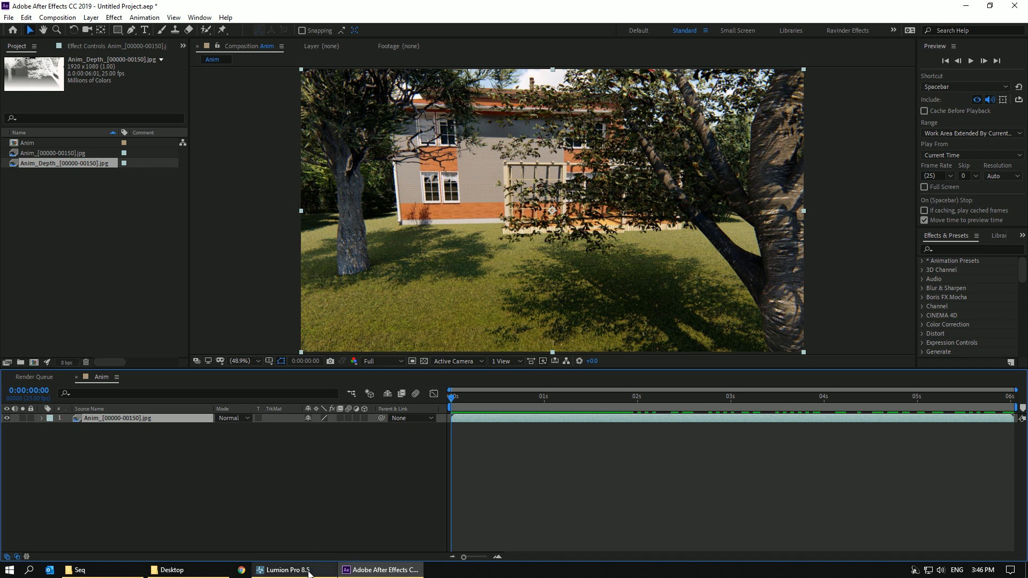
- Bring Lumion Pro 8.5 back to the front from the taskbar
{"action": "left_click", "coordinate": [284, 570]}
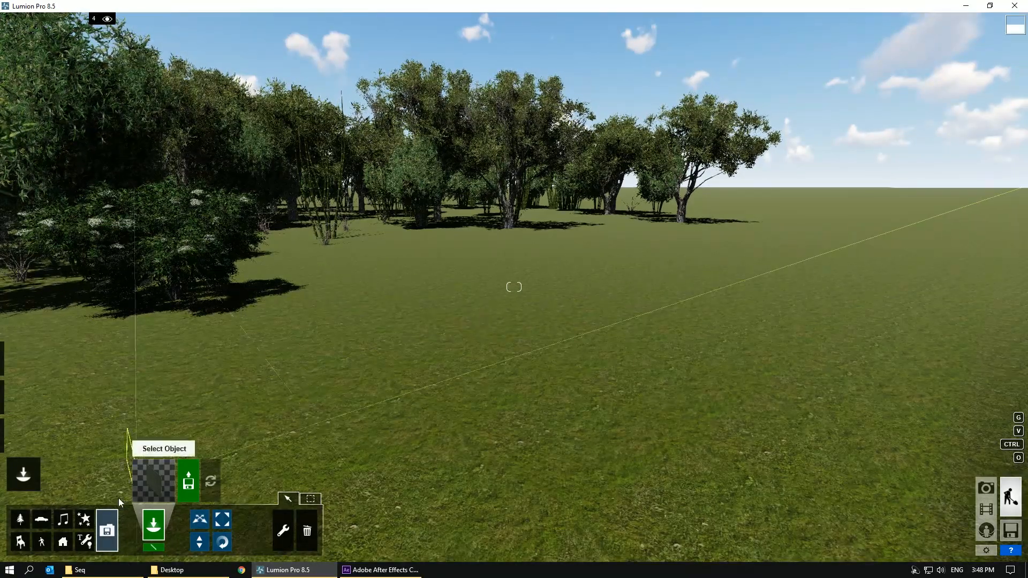
- Turn on layer 4 visibility so the rowboat with seated man appears
{"action": "left_click", "coordinate": [41, 519]}
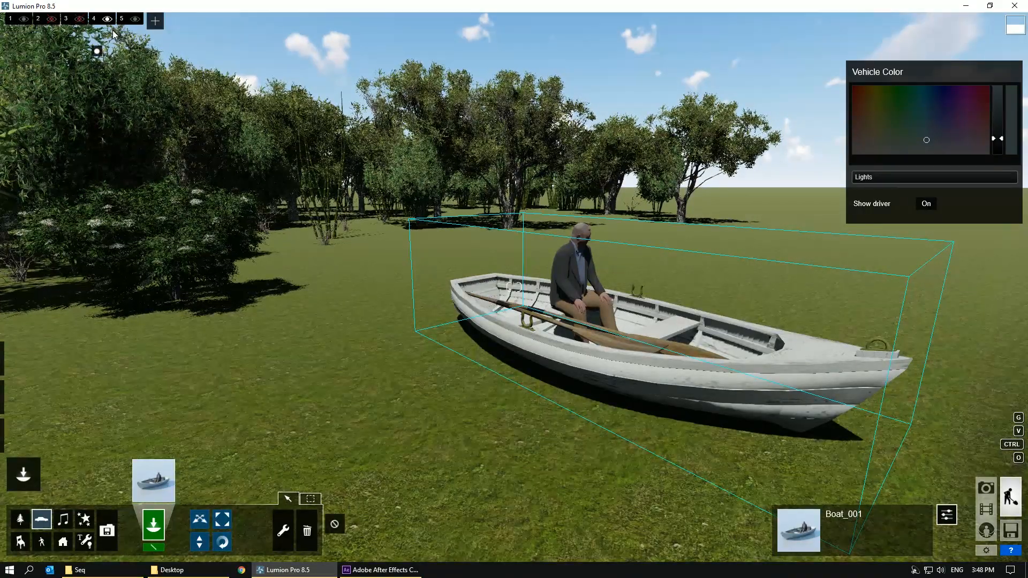
{"action": "left_click", "coordinate": [106, 18]}
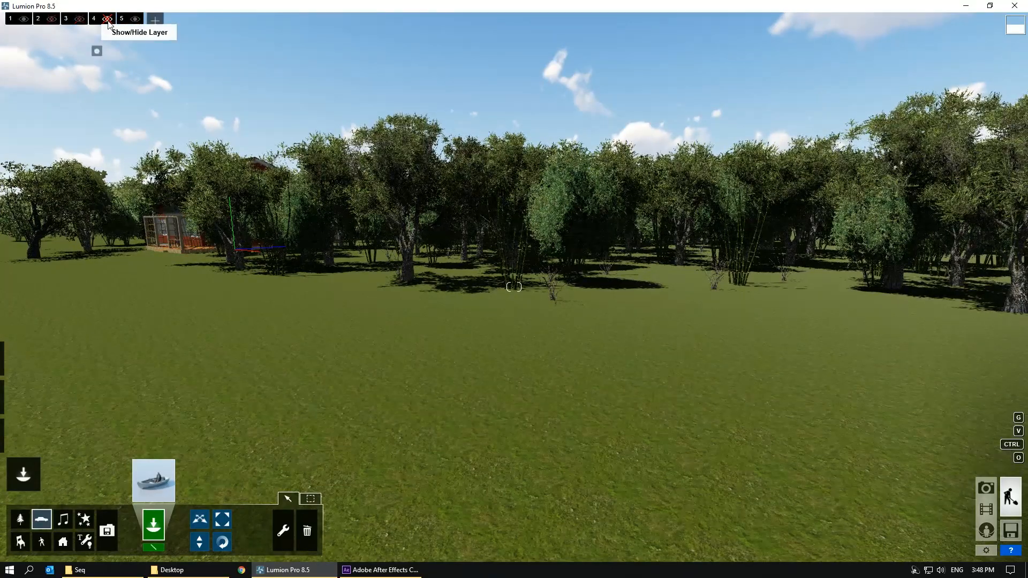
{"action": "left_click", "coordinate": [23, 18]}
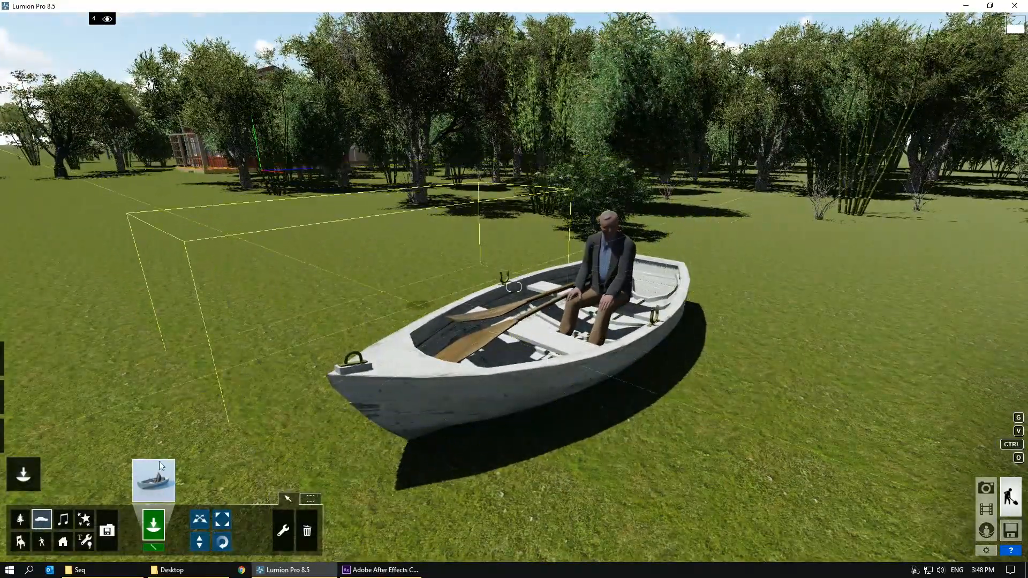
- Move Boat_001 onto layer 1, then hide layer 4
{"action": "left_click", "coordinate": [569, 348]}
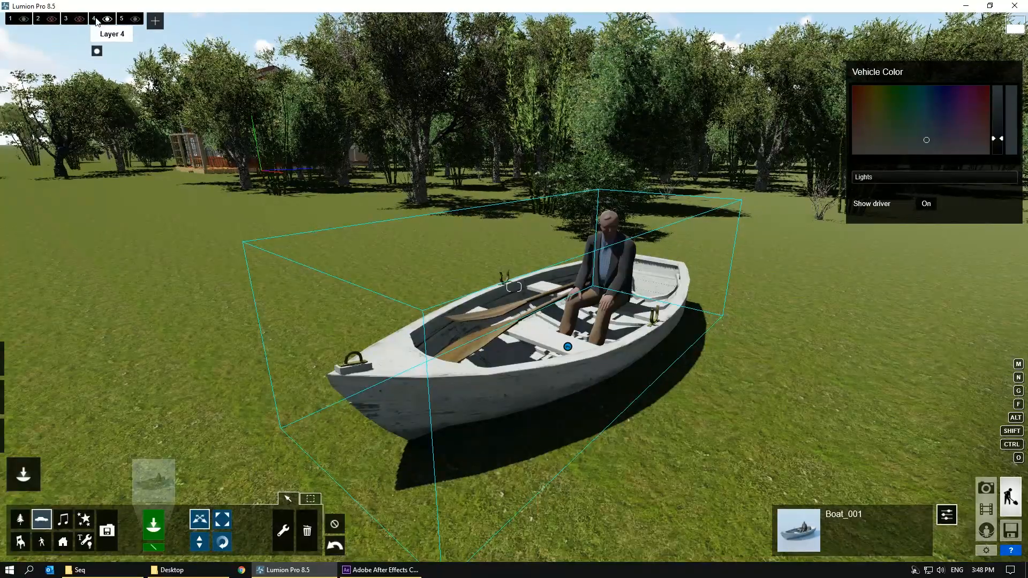
{"action": "mouse_move", "coordinate": [96, 52]}
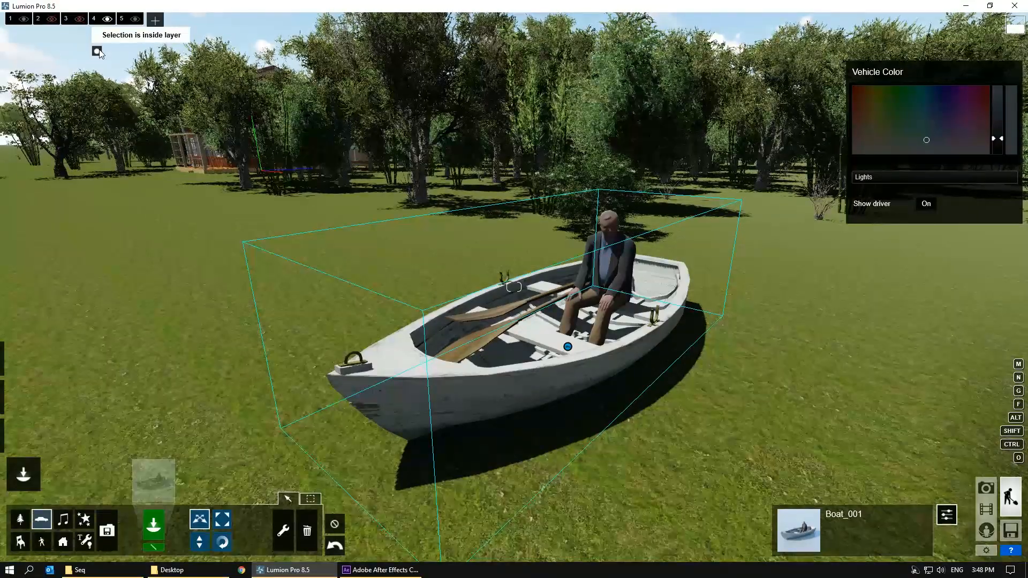
{"action": "left_click", "coordinate": [97, 51]}
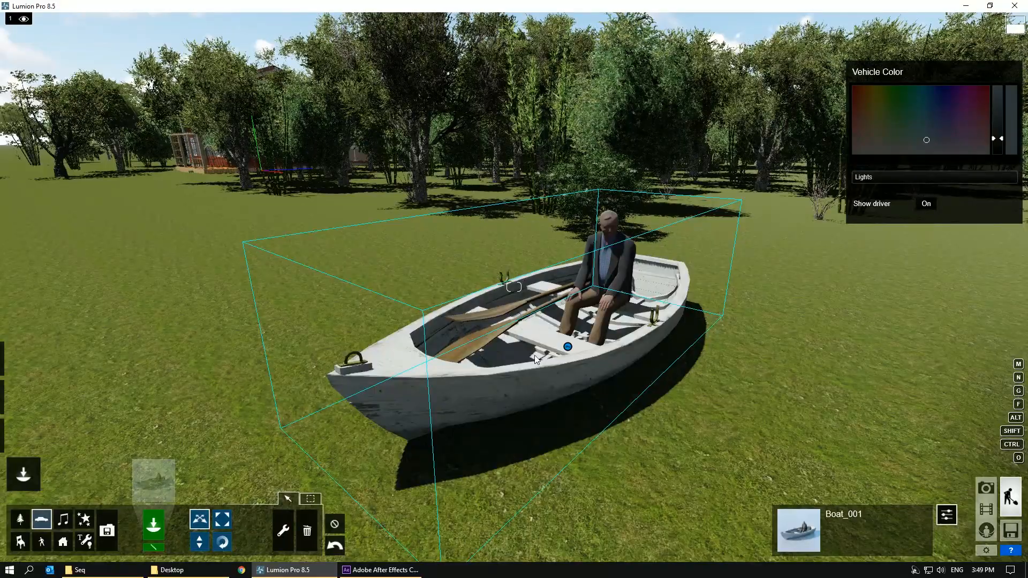
{"action": "left_click", "coordinate": [155, 18]}
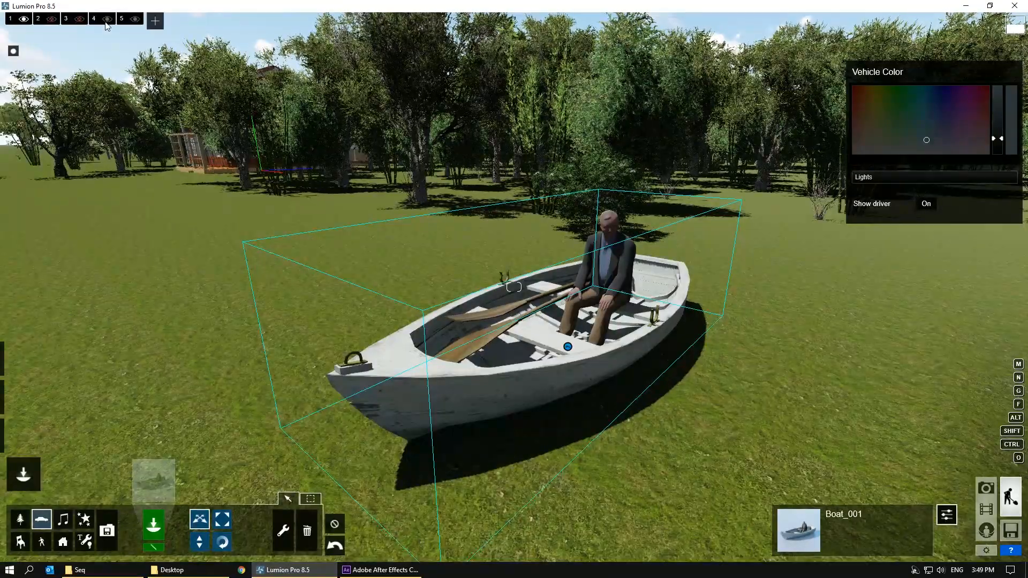
{"action": "mouse_move", "coordinate": [107, 18]}
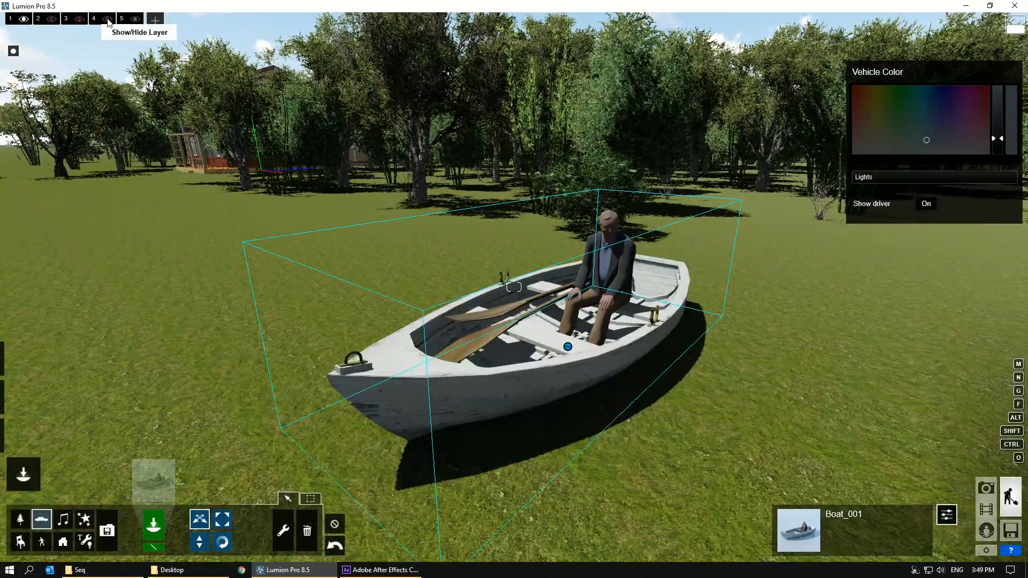
{"action": "left_click", "coordinate": [24, 18]}
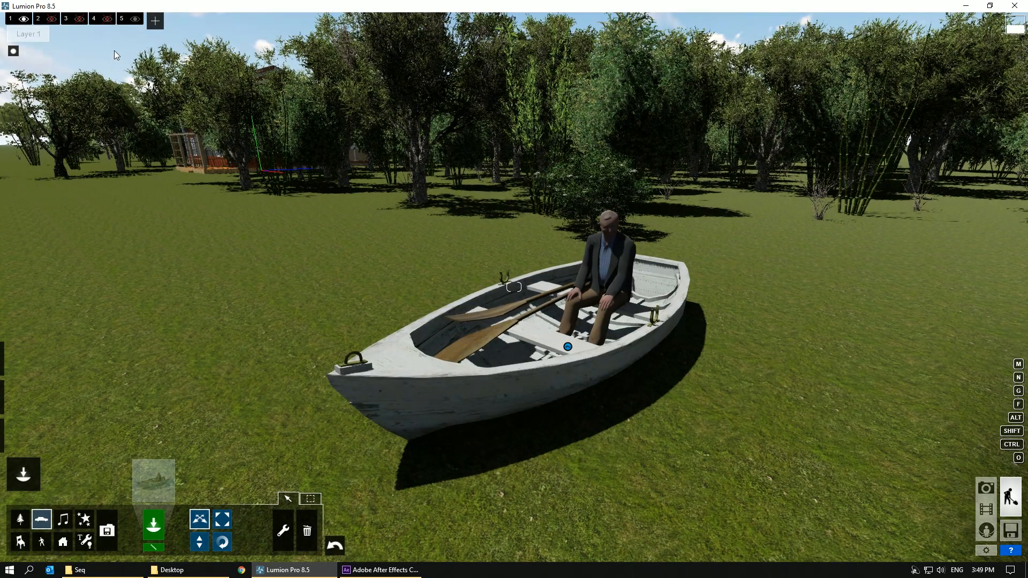
{"action": "mouse_move", "coordinate": [107, 18]}
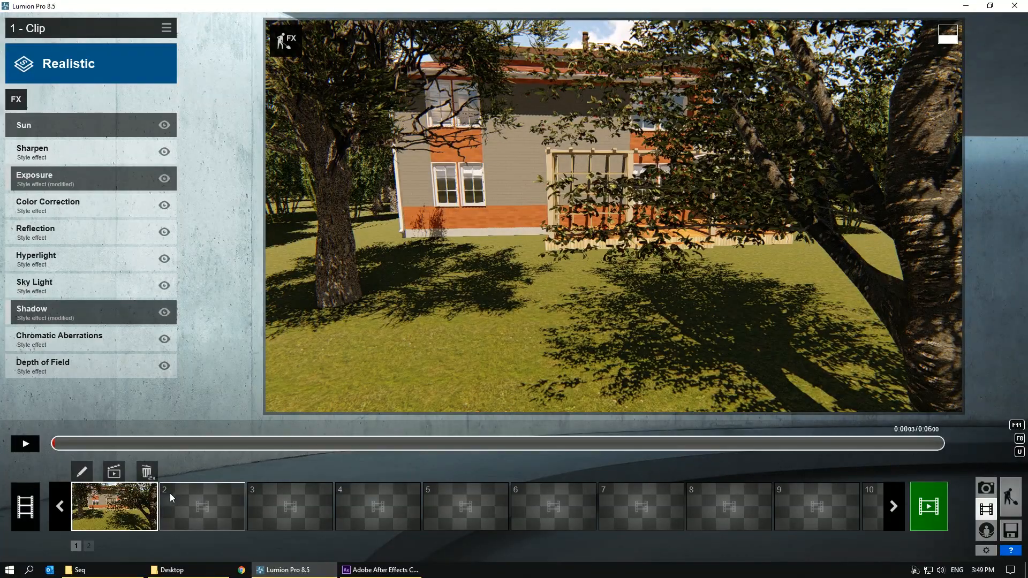
- Return to Build mode near the house's wooden porch deck
{"action": "left_click", "coordinate": [24, 444]}
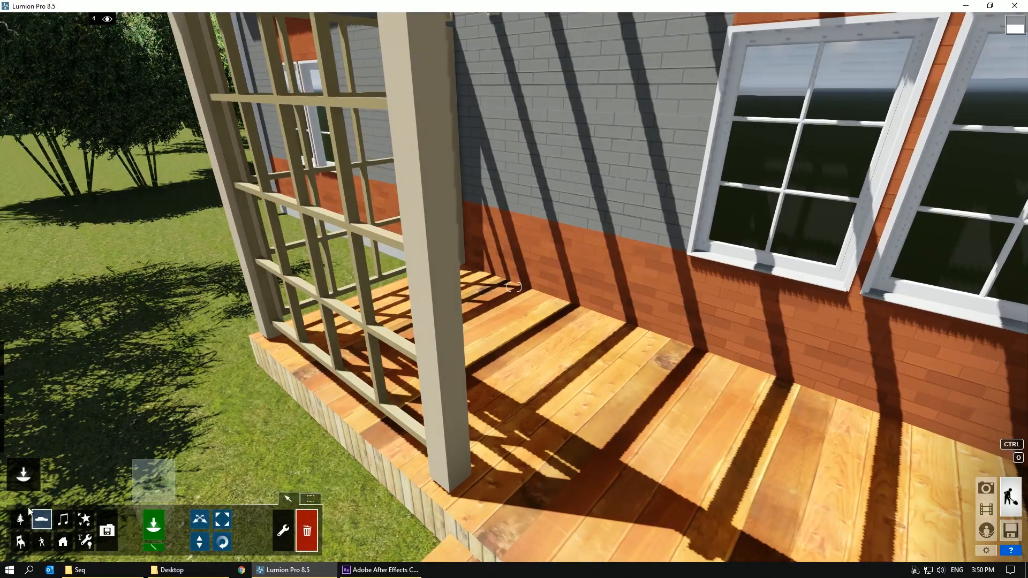
{"action": "mouse_move", "coordinate": [40, 520]}
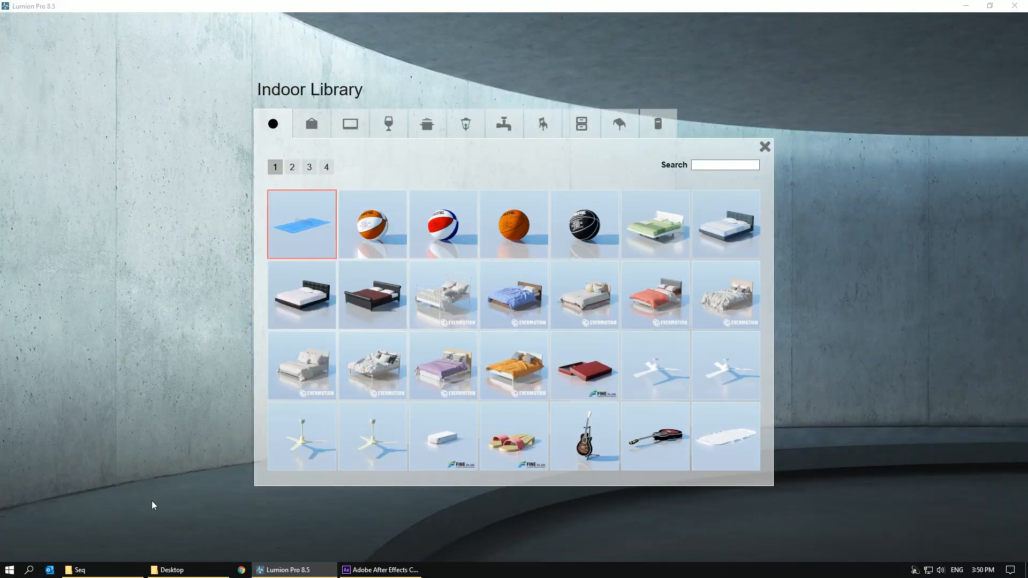
{"action": "mouse_move", "coordinate": [312, 123]}
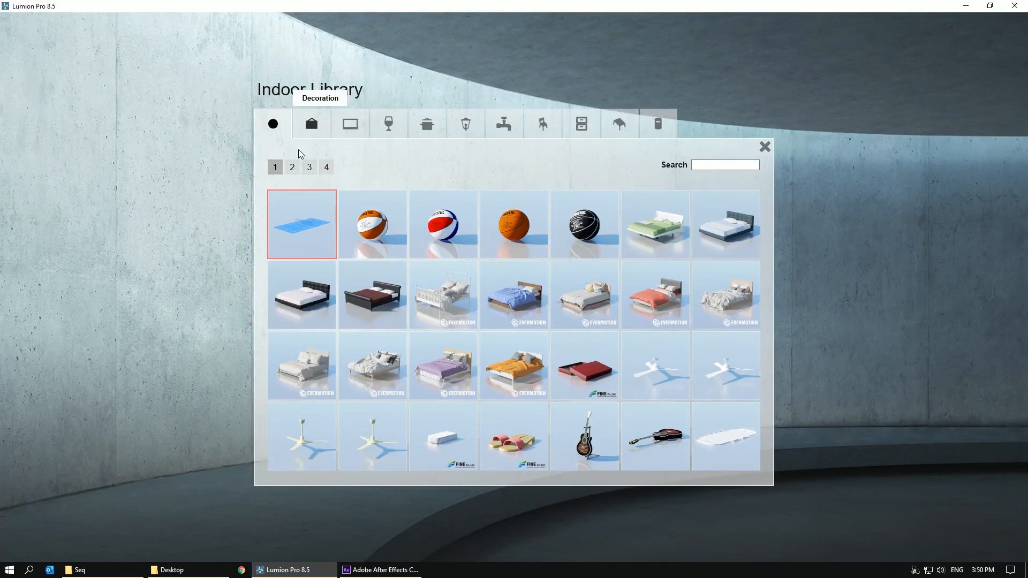
- Browse the Indoor Library's Decoration pages to reach the patterned beige rug
{"action": "left_click", "coordinate": [311, 123]}
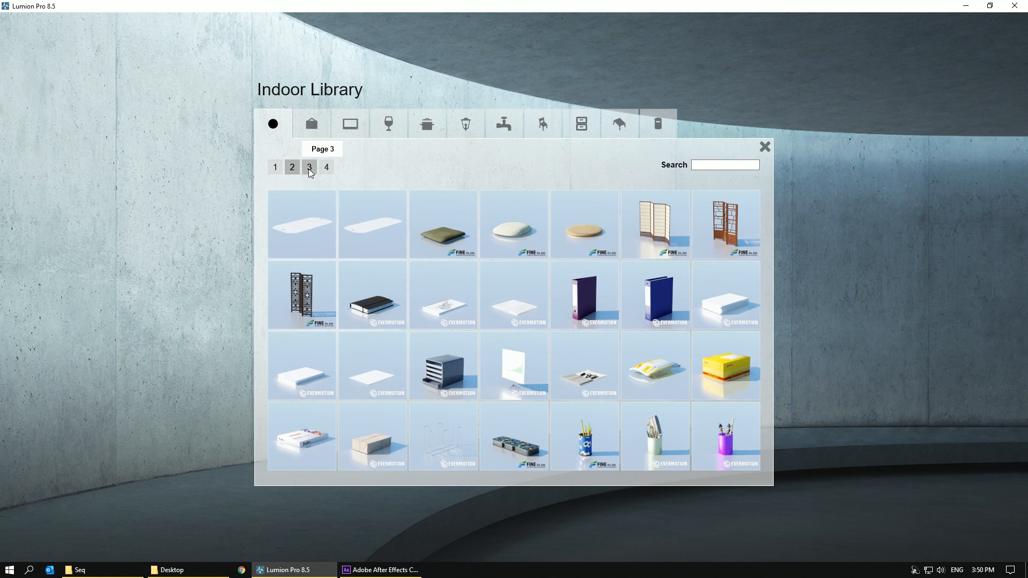
{"action": "left_click", "coordinate": [326, 168]}
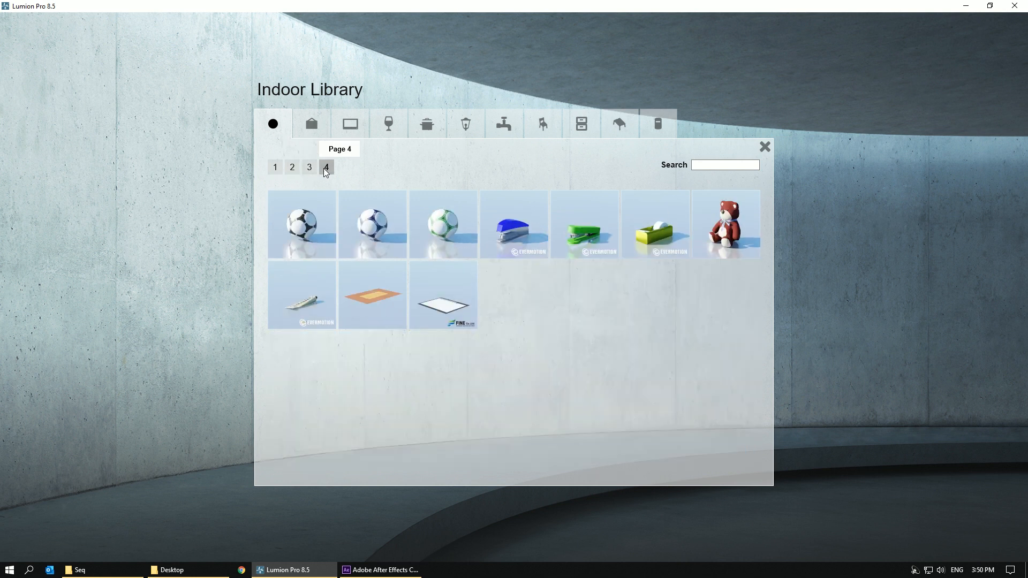
{"action": "left_click", "coordinate": [350, 124]}
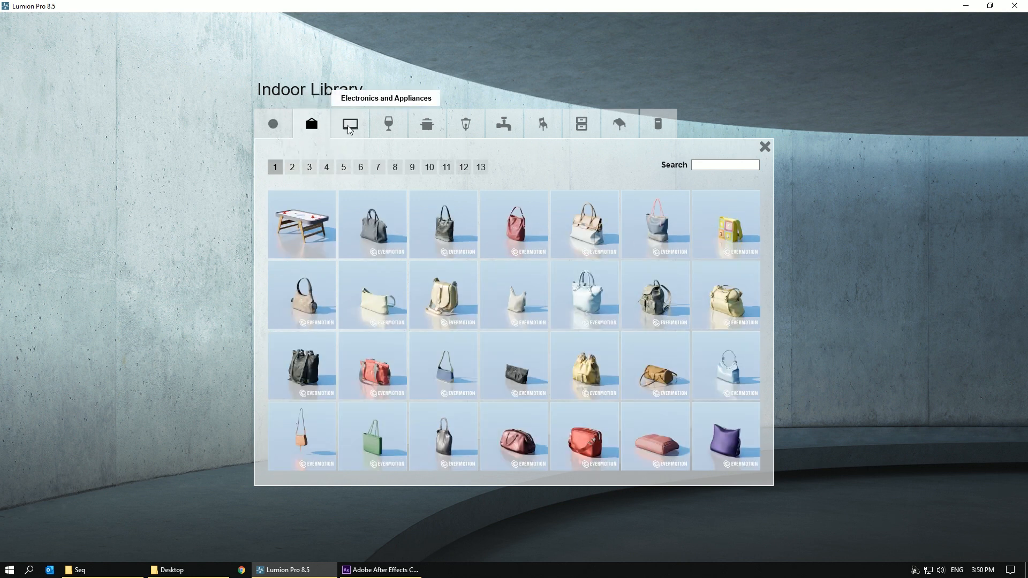
{"action": "left_click", "coordinate": [326, 167]}
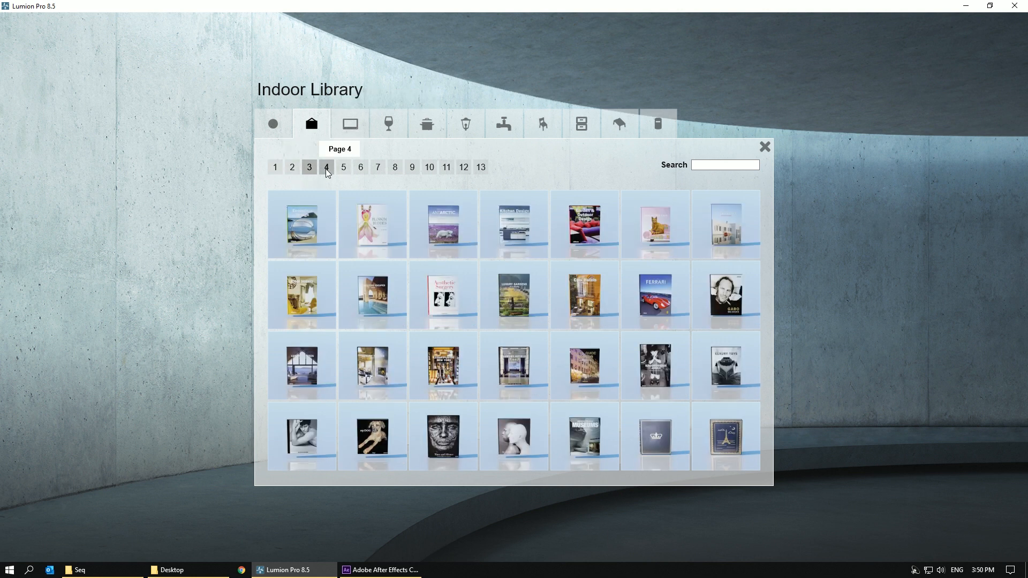
{"action": "left_click", "coordinate": [360, 167]}
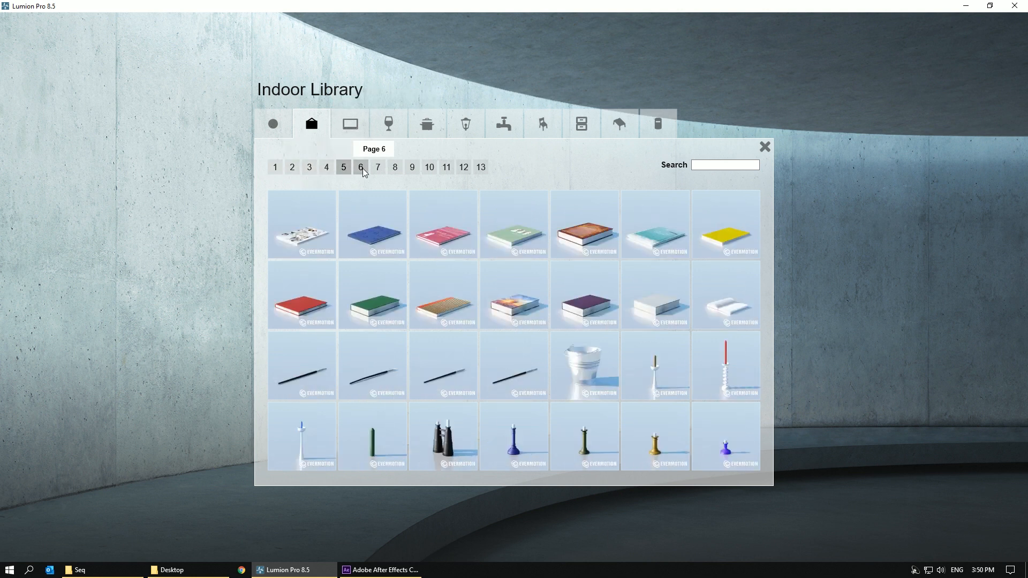
{"action": "left_click", "coordinate": [394, 168]}
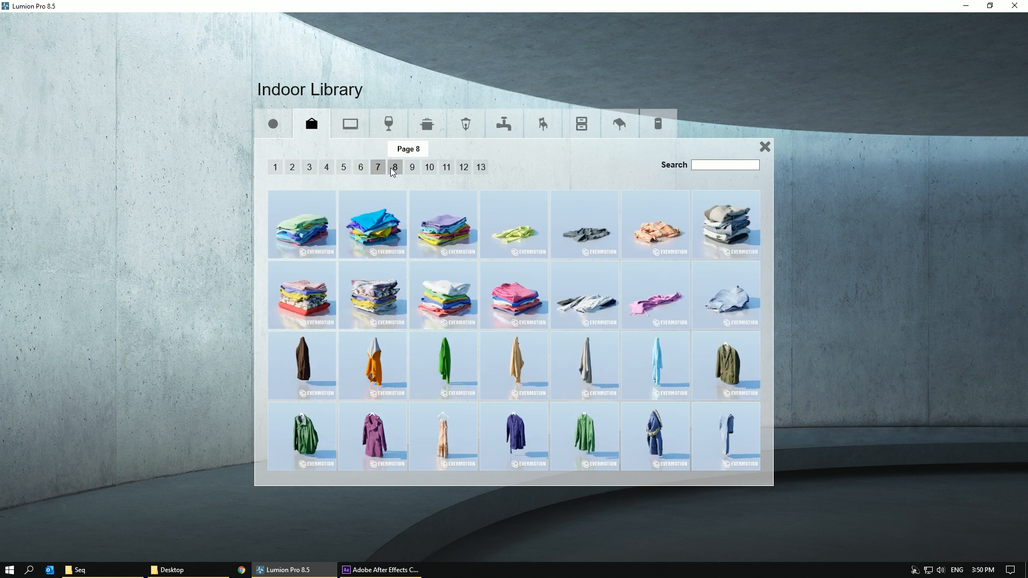
{"action": "left_click", "coordinate": [429, 167]}
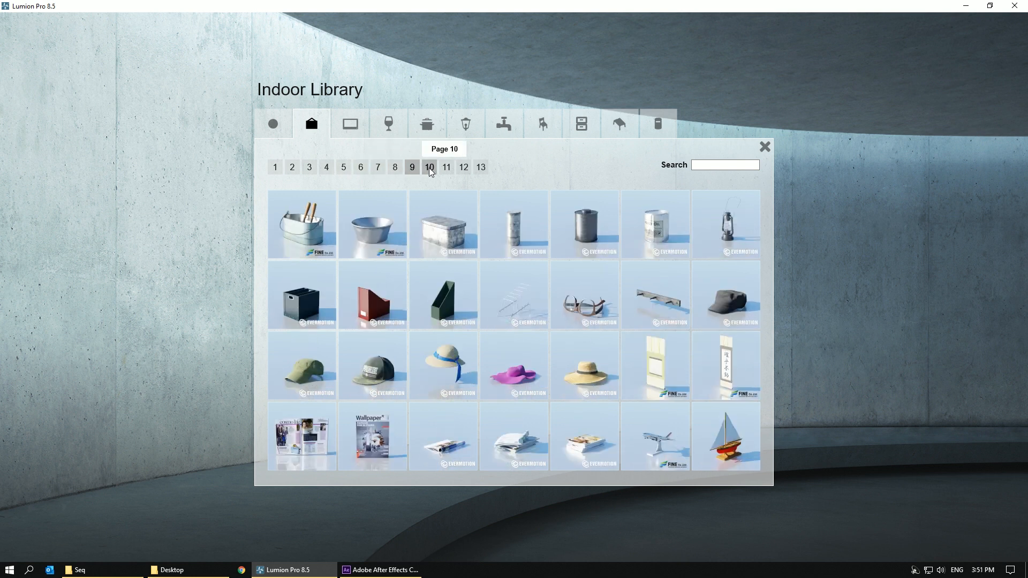
{"action": "left_click", "coordinate": [464, 167]}
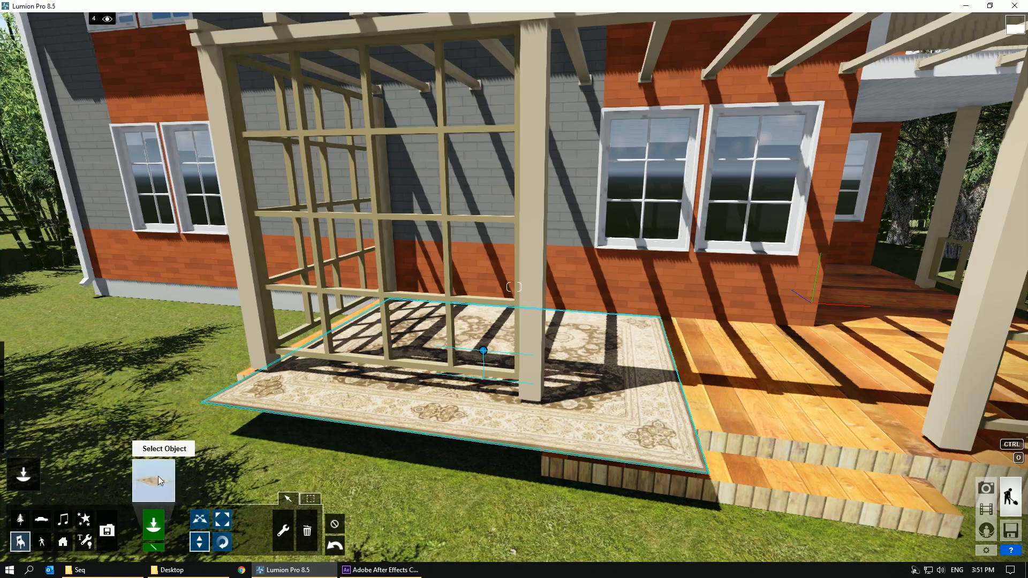
- Pick Poster_002 from the Indoor Library and place black posters above the rug
{"action": "left_click", "coordinate": [153, 526]}
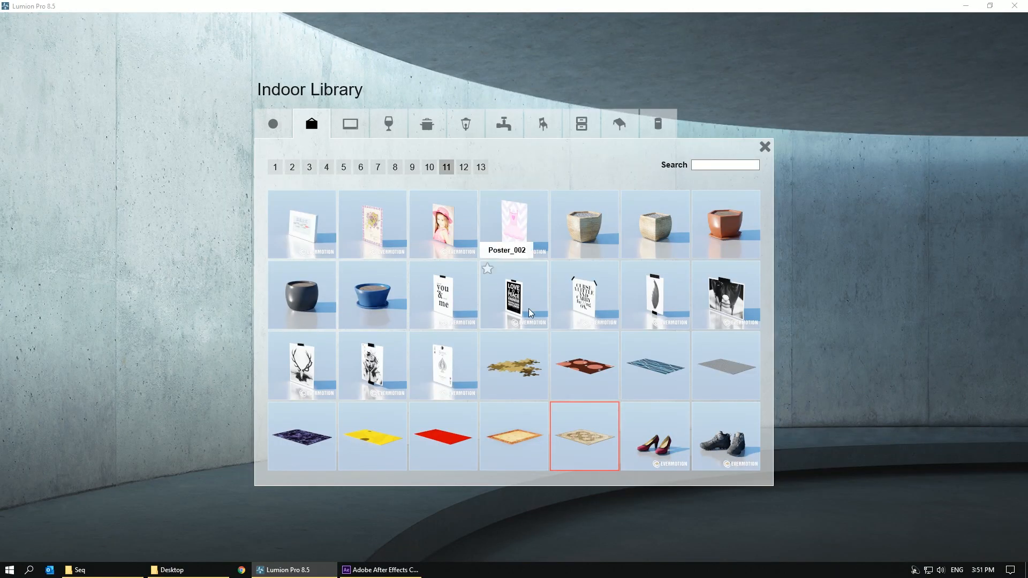
{"action": "left_click", "coordinate": [583, 436]}
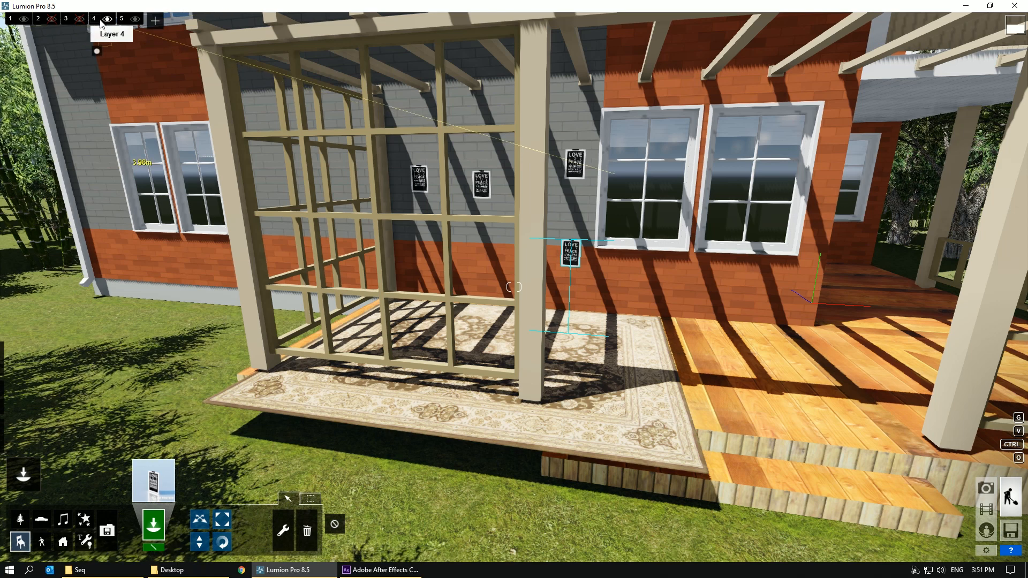
{"action": "mouse_move", "coordinate": [108, 19]}
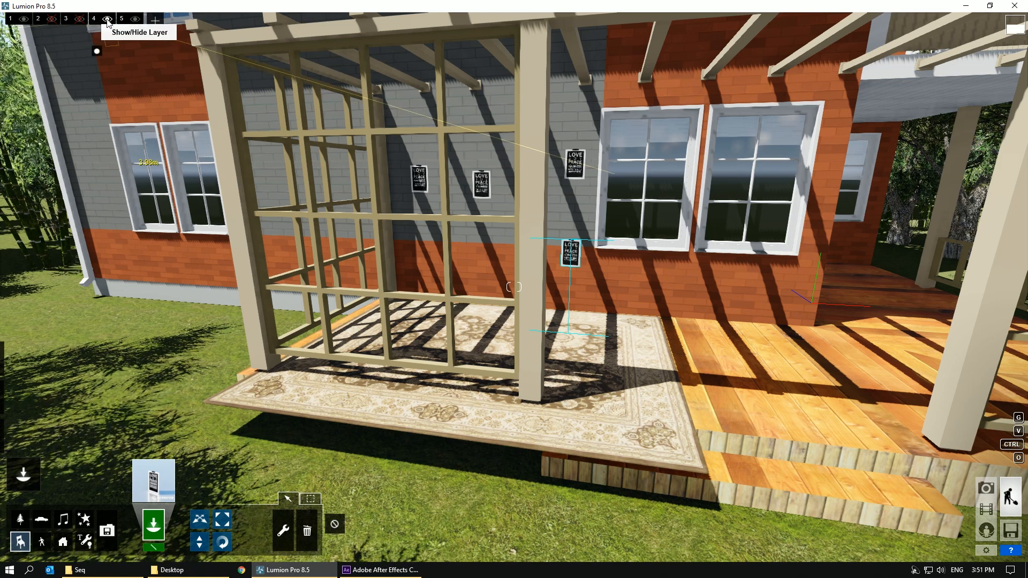
{"action": "left_click", "coordinate": [108, 19]}
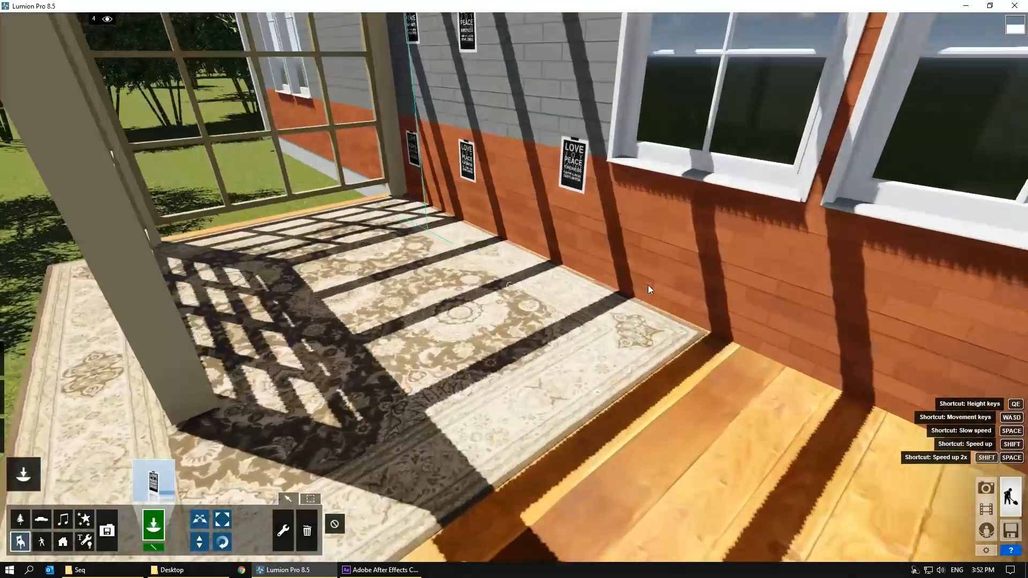
{"action": "left_click_drag", "start_coordinate": [649, 289], "coordinate": [512, 306]}
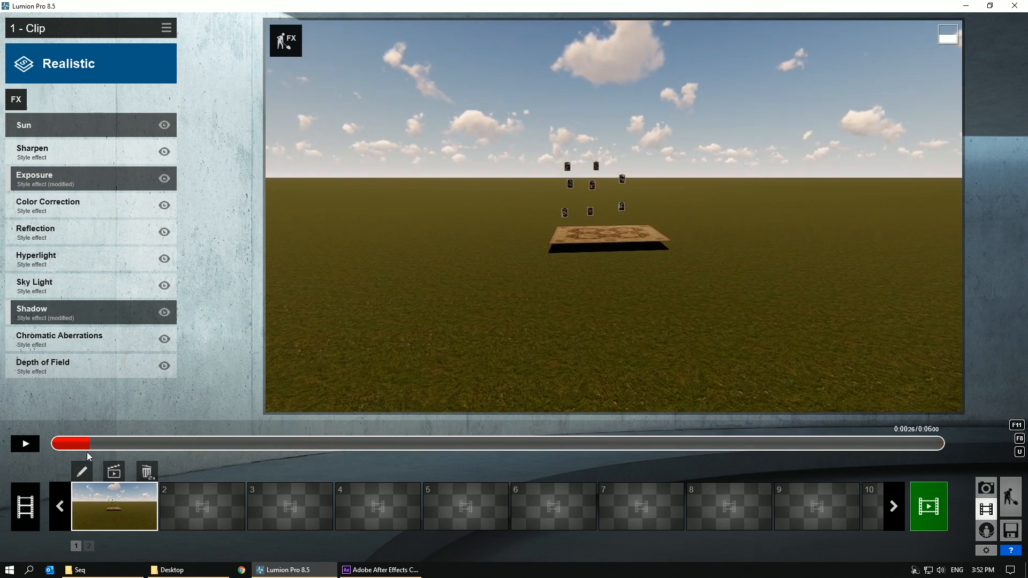
- Scrub the movie clip preview back to its start to view the rug and posters
{"action": "left_click_drag", "start_coordinate": [85, 443], "coordinate": [69, 447]}
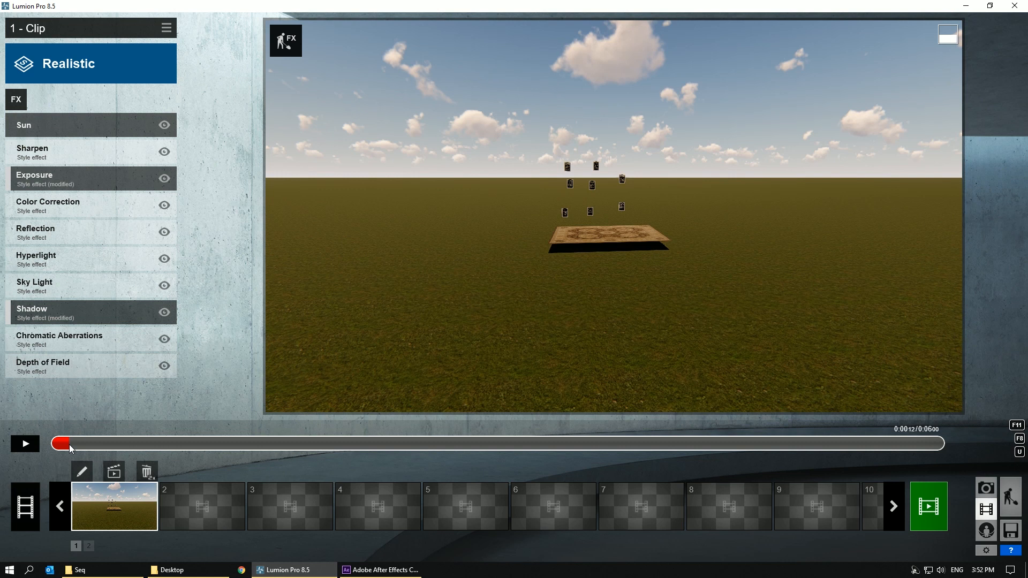
{"action": "left_click_drag", "start_coordinate": [68, 444], "coordinate": [63, 445]}
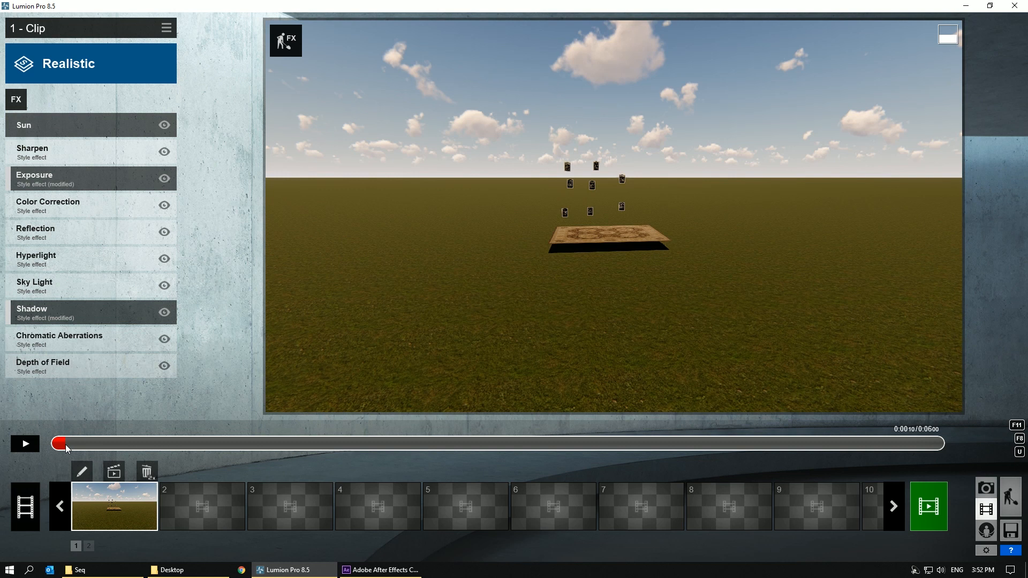
{"action": "left_click", "coordinate": [25, 444]}
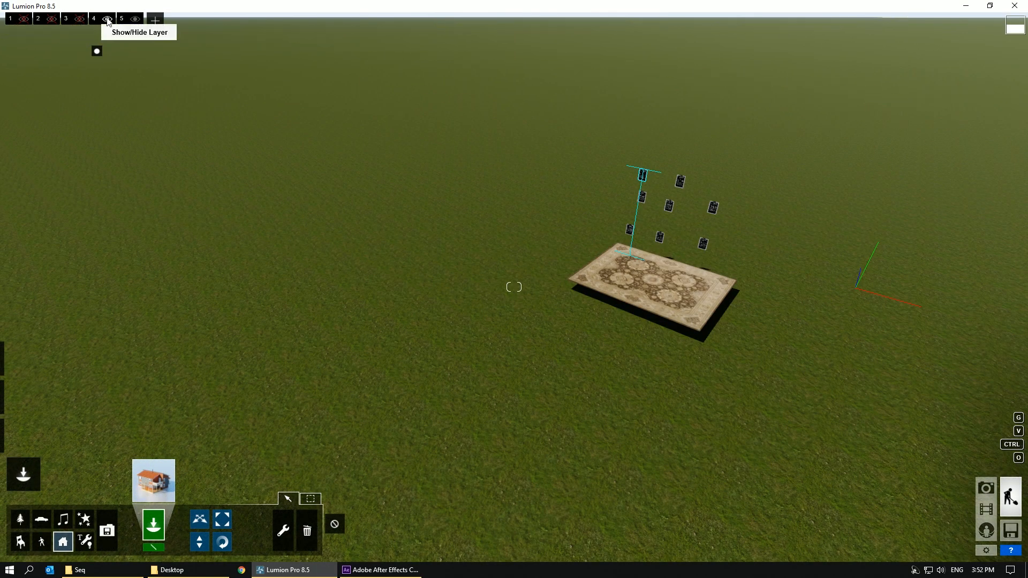
- Toggle the hidden layer's eye icon to show the yield signs, warning lights and road patches
{"action": "left_click", "coordinate": [79, 18]}
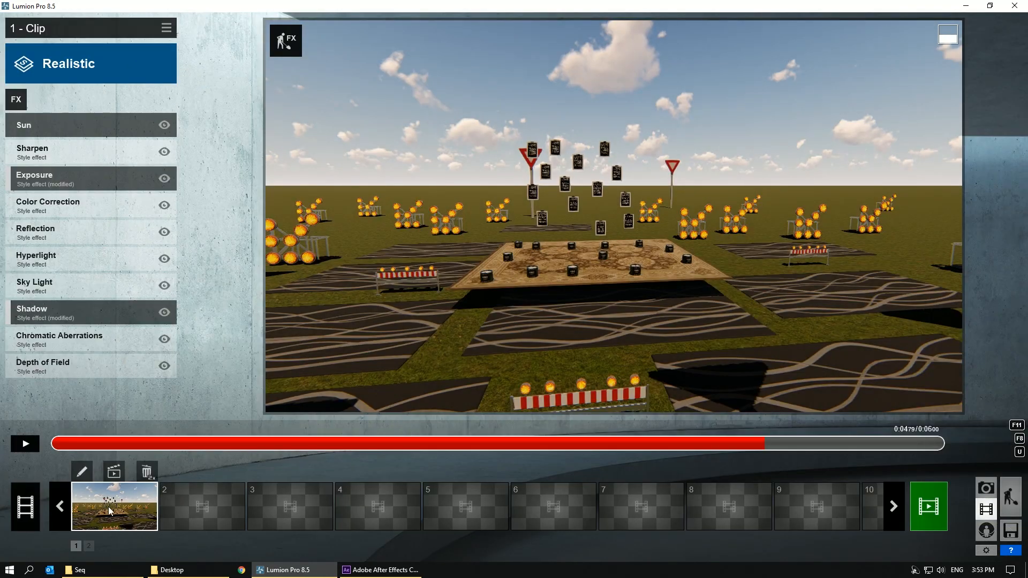
{"action": "left_click", "coordinate": [24, 443]}
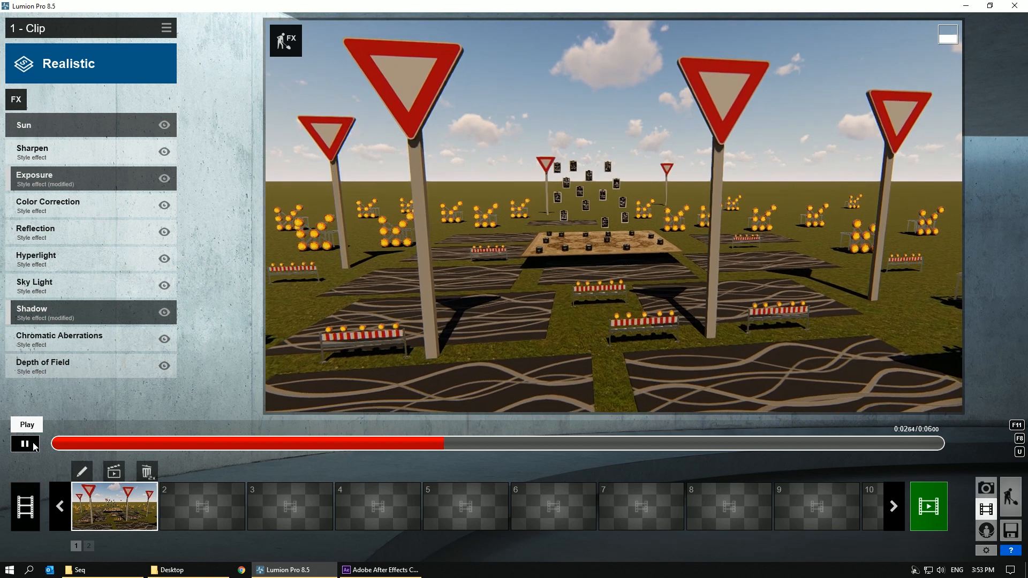
{"action": "left_click", "coordinate": [24, 444]}
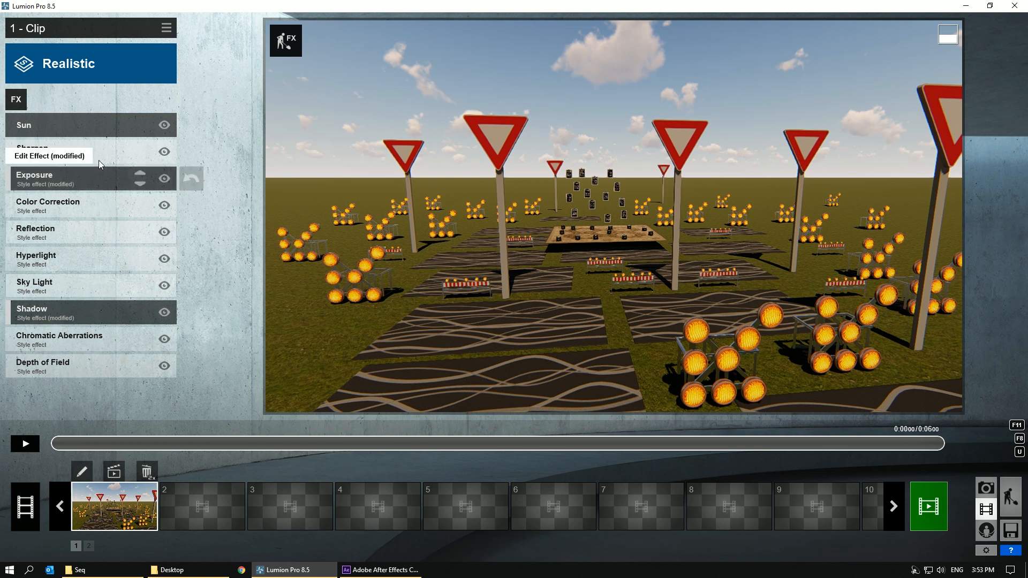
{"action": "left_click", "coordinate": [164, 125]}
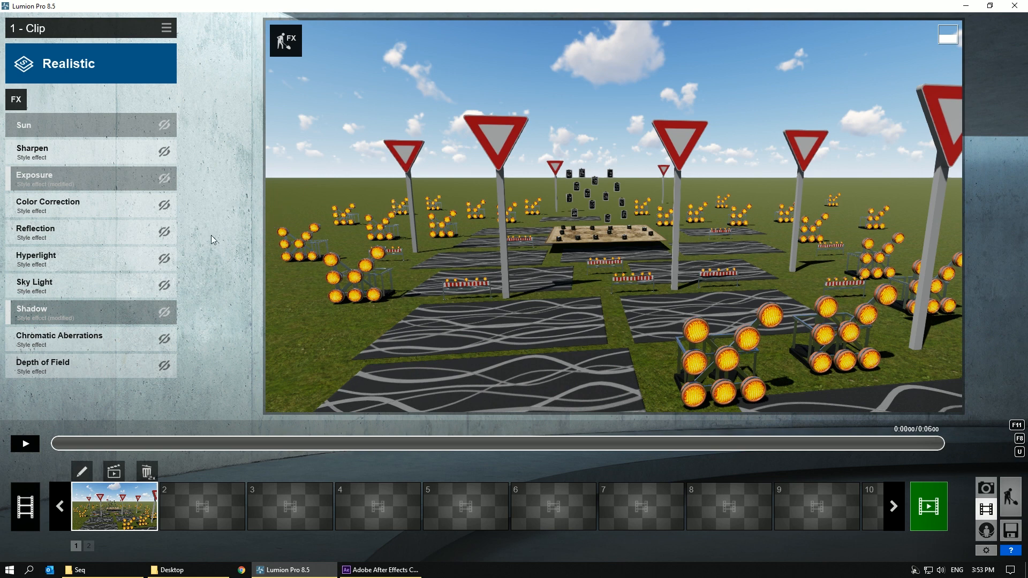
{"action": "left_click", "coordinate": [24, 444]}
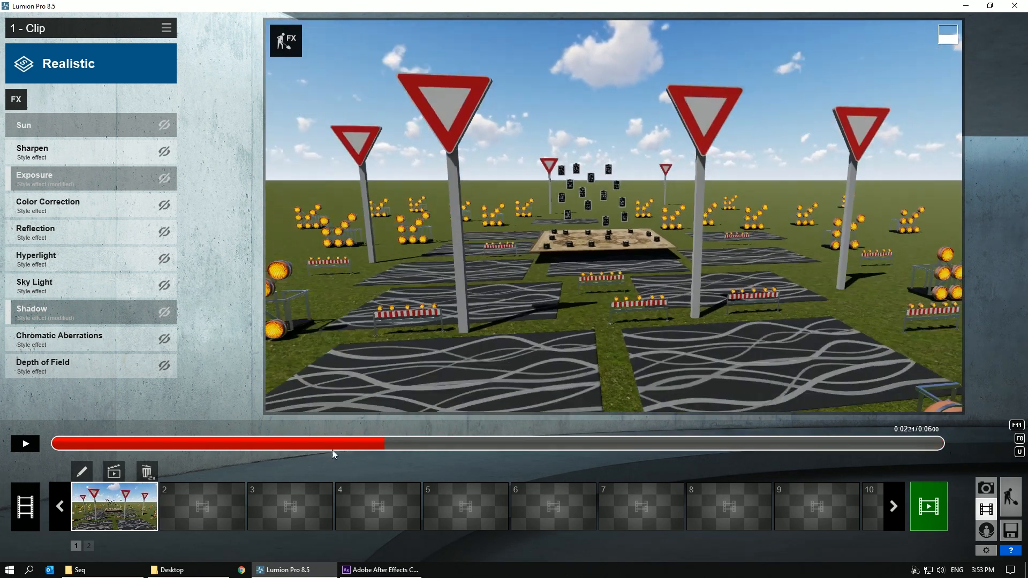
{"action": "left_click_drag", "start_coordinate": [334, 443], "coordinate": [882, 444]}
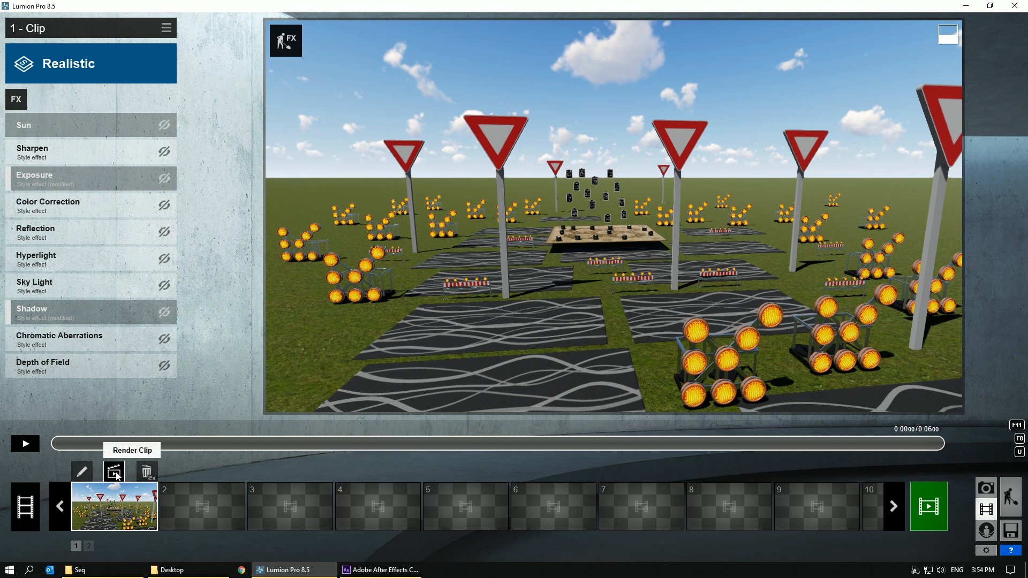
- Render the clip as a 1-star image sequence without depth output, choosing Full HD
{"action": "left_click", "coordinate": [113, 472]}
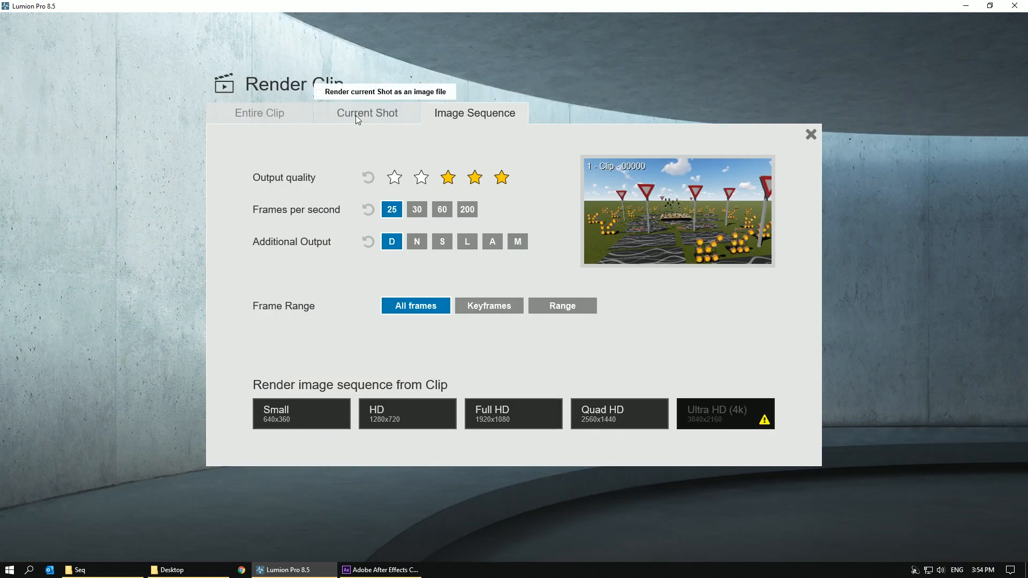
{"action": "left_click", "coordinate": [394, 177]}
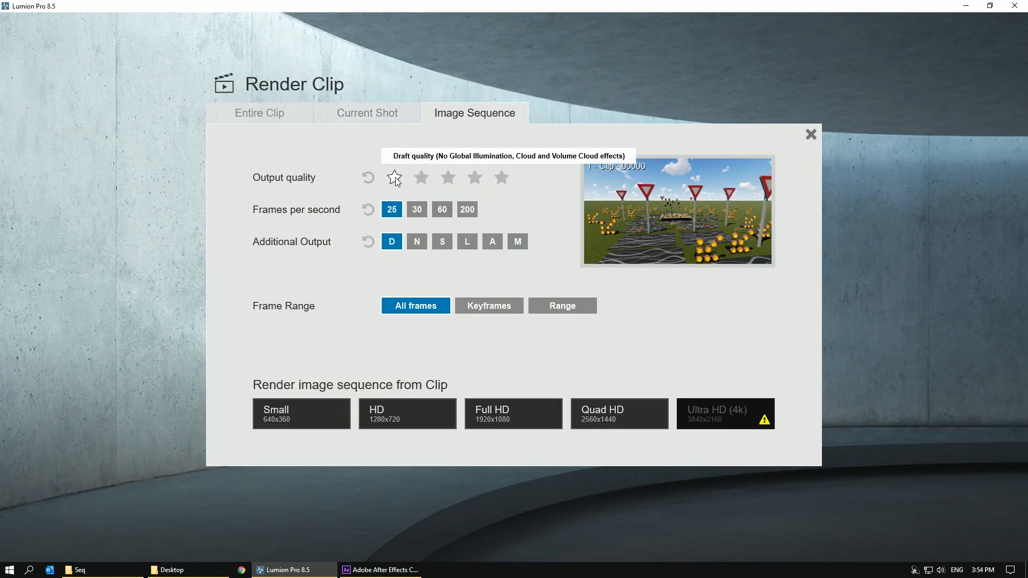
{"action": "mouse_move", "coordinate": [719, 193]}
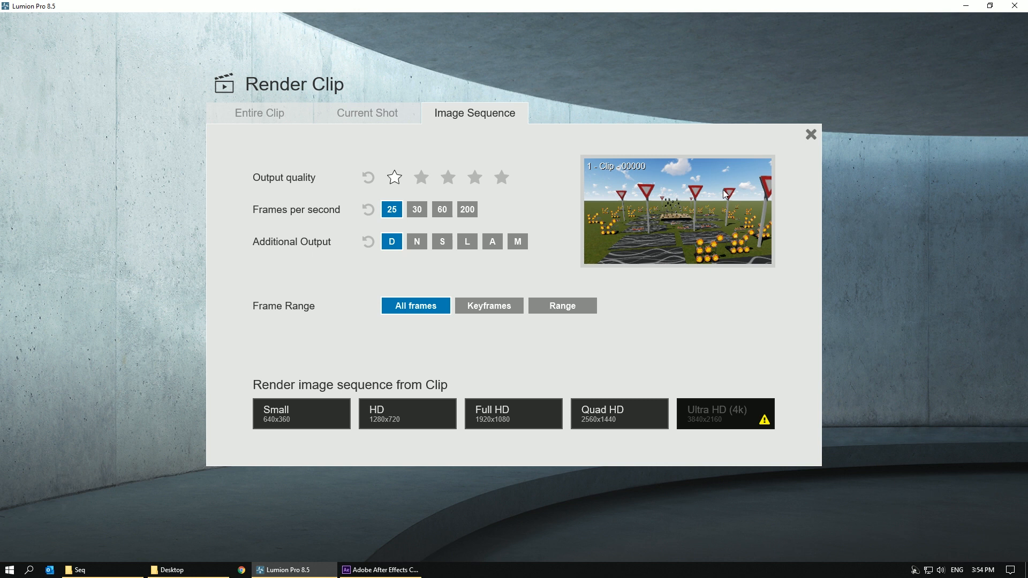
{"action": "mouse_move", "coordinate": [472, 204]}
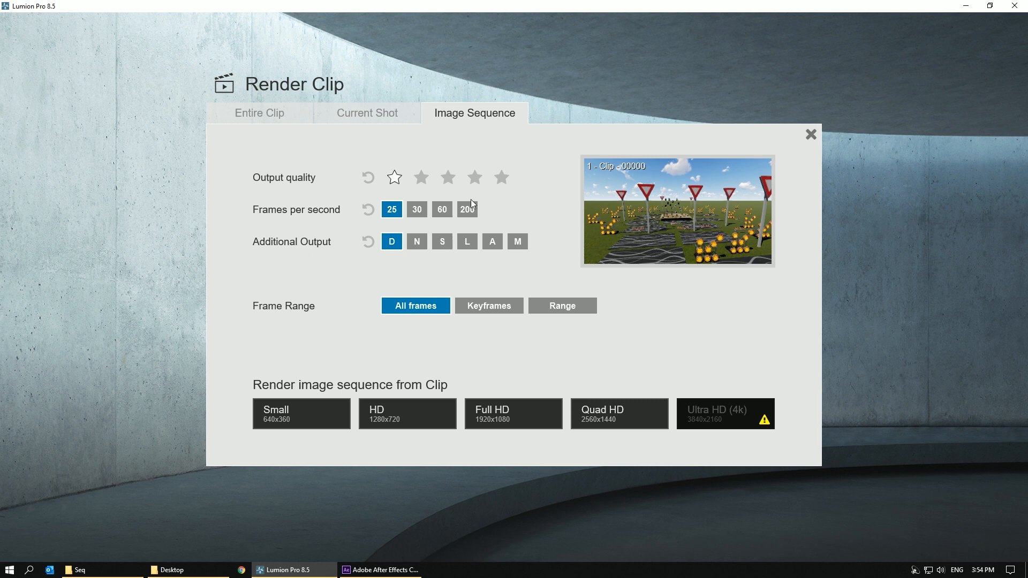
{"action": "mouse_move", "coordinate": [392, 210]}
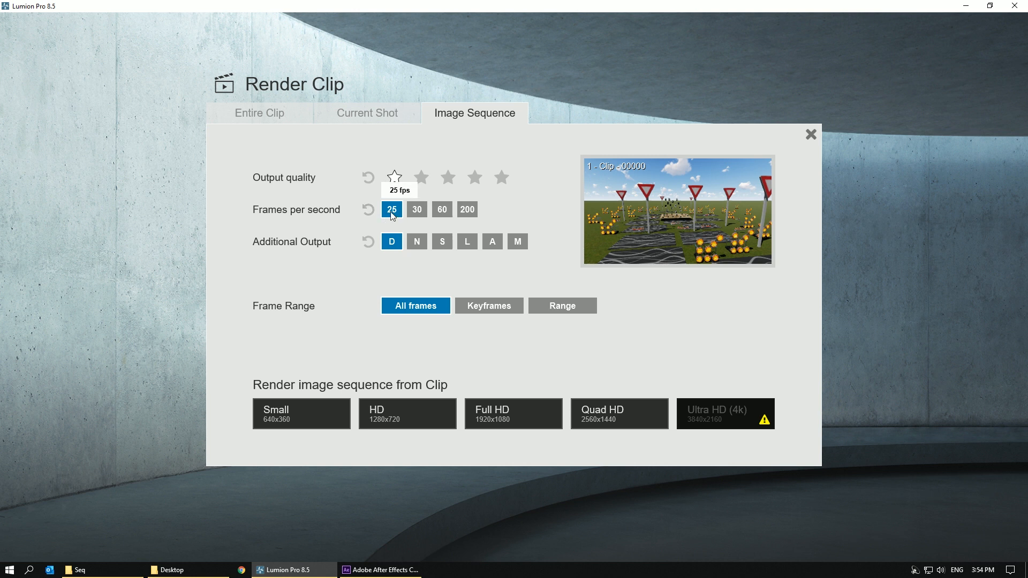
{"action": "mouse_move", "coordinate": [363, 256]}
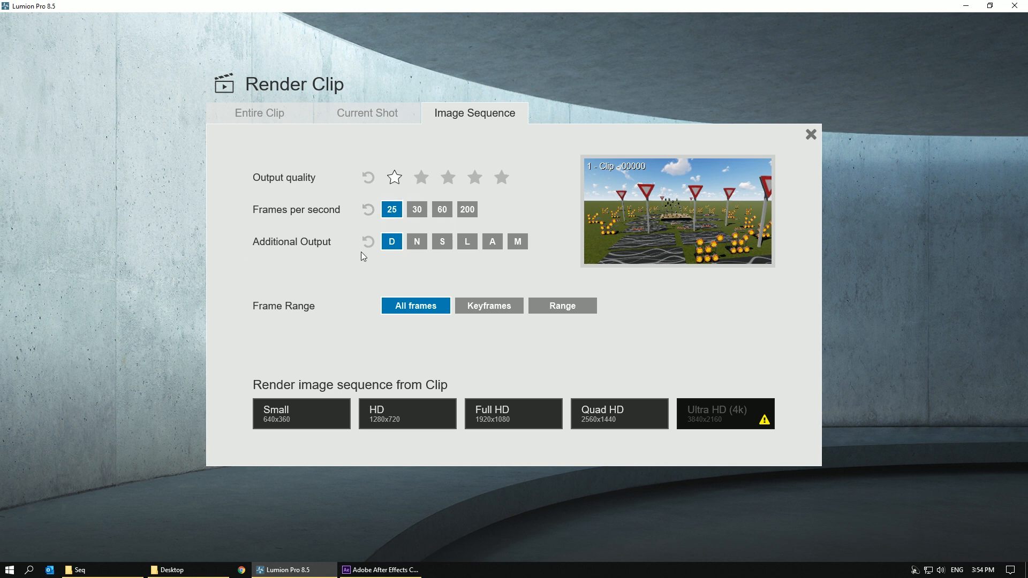
{"action": "left_click", "coordinate": [391, 242]}
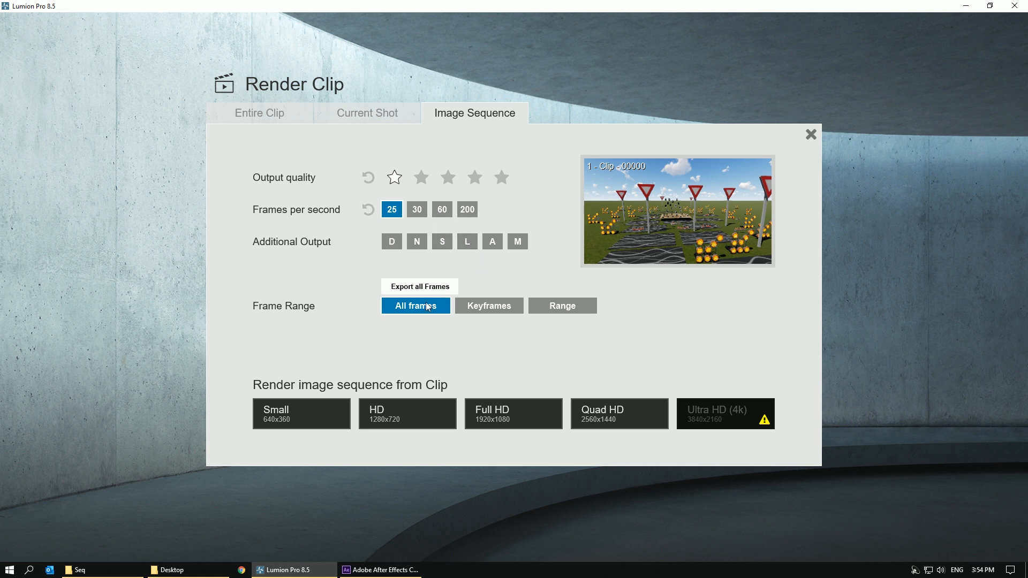
{"action": "mouse_move", "coordinate": [514, 414]}
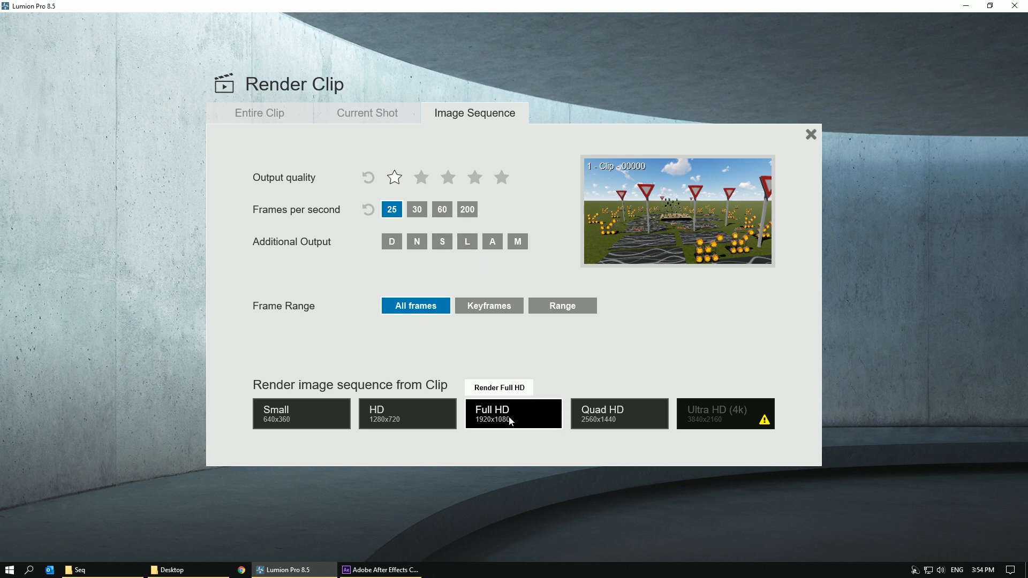
{"action": "left_click", "coordinate": [513, 413]}
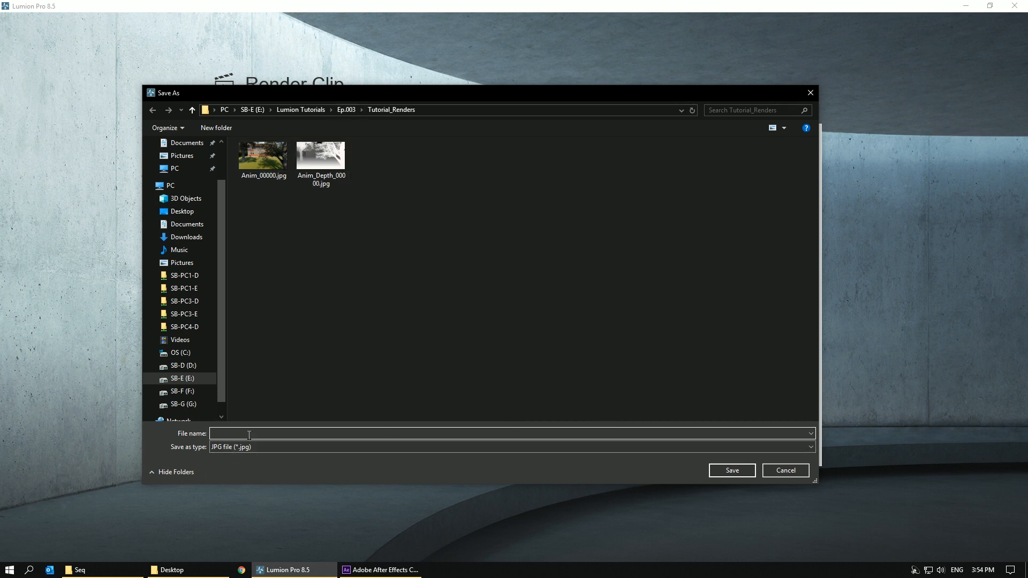
- Save the Full HD image sequence render under the file name 'Camera'
{"action": "type", "text": "Cam"}
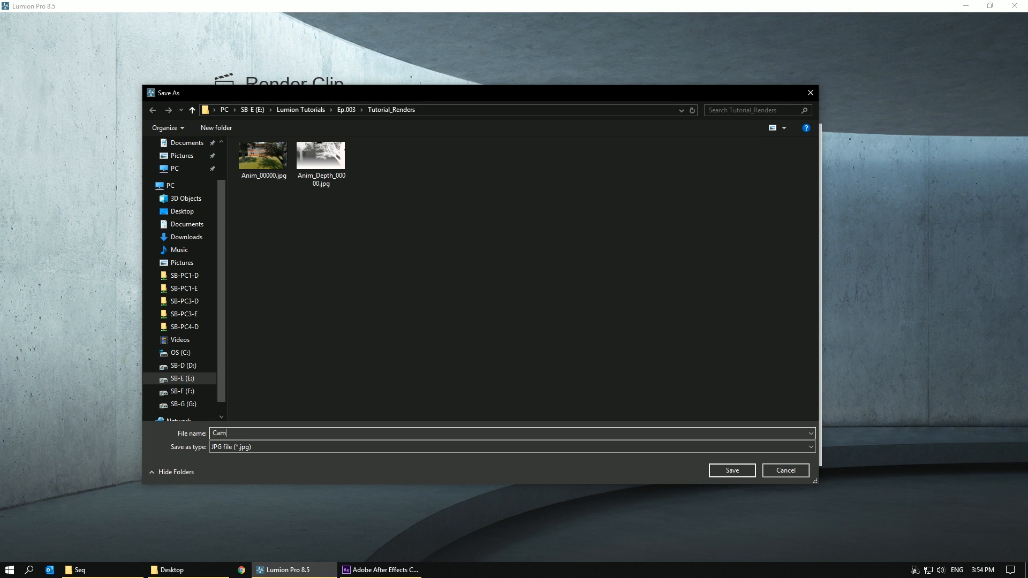
{"action": "type", "text": "era"}
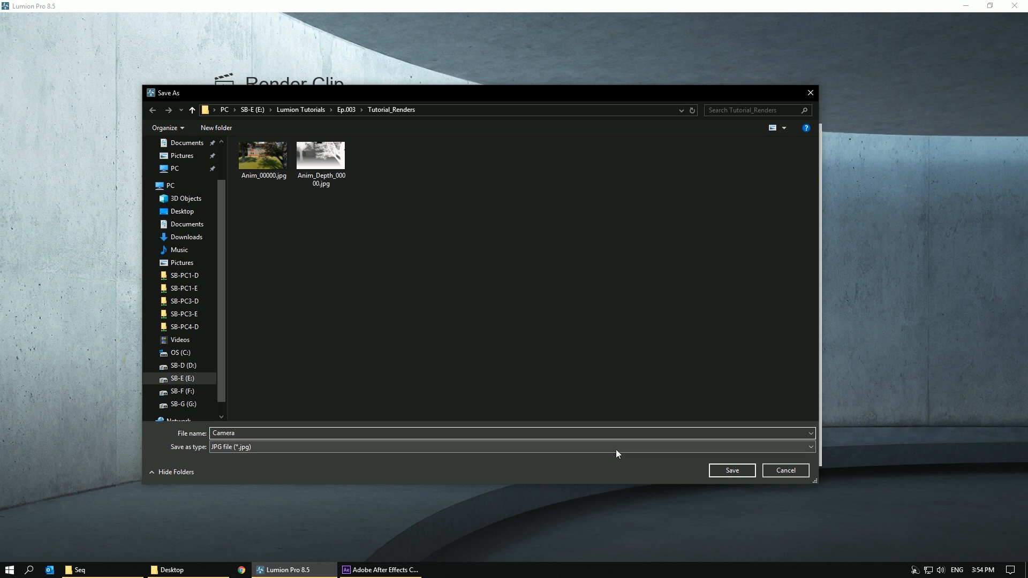
{"action": "left_click", "coordinate": [731, 470]}
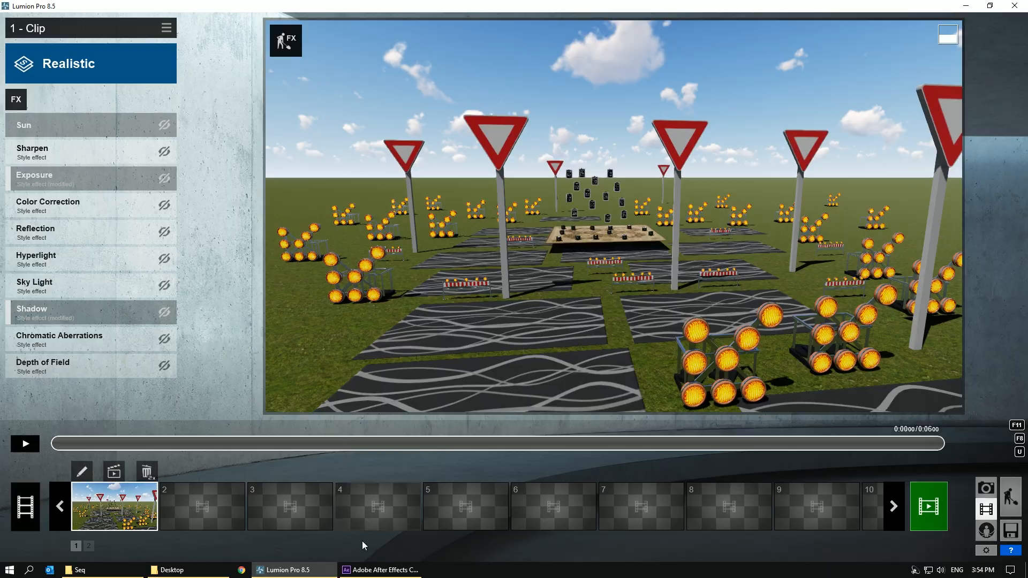
- Import Camera_00000.jpg into After Effects' project as a JPEG sequence
{"action": "left_click", "coordinate": [379, 570]}
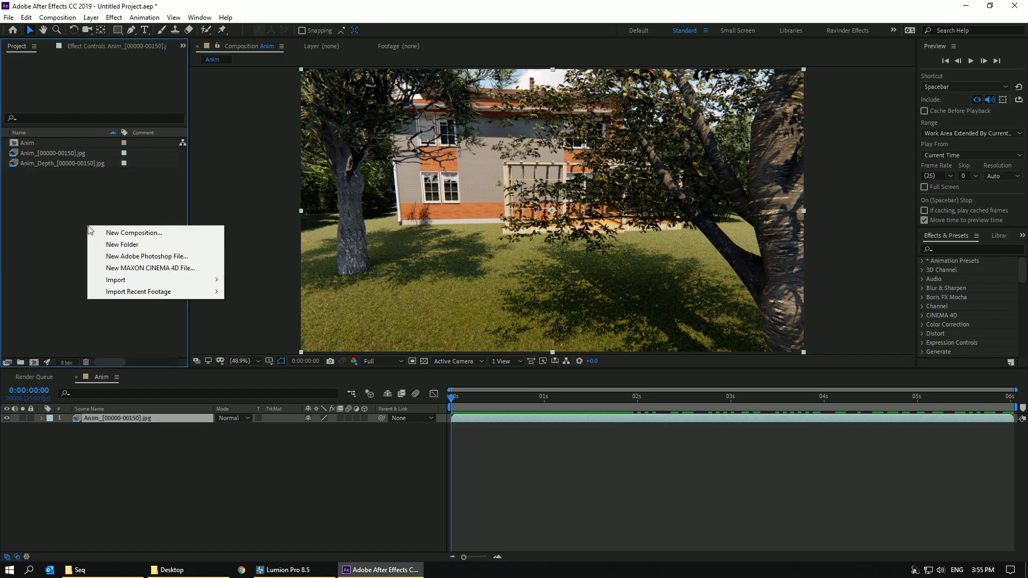
{"action": "left_click", "coordinate": [116, 280]}
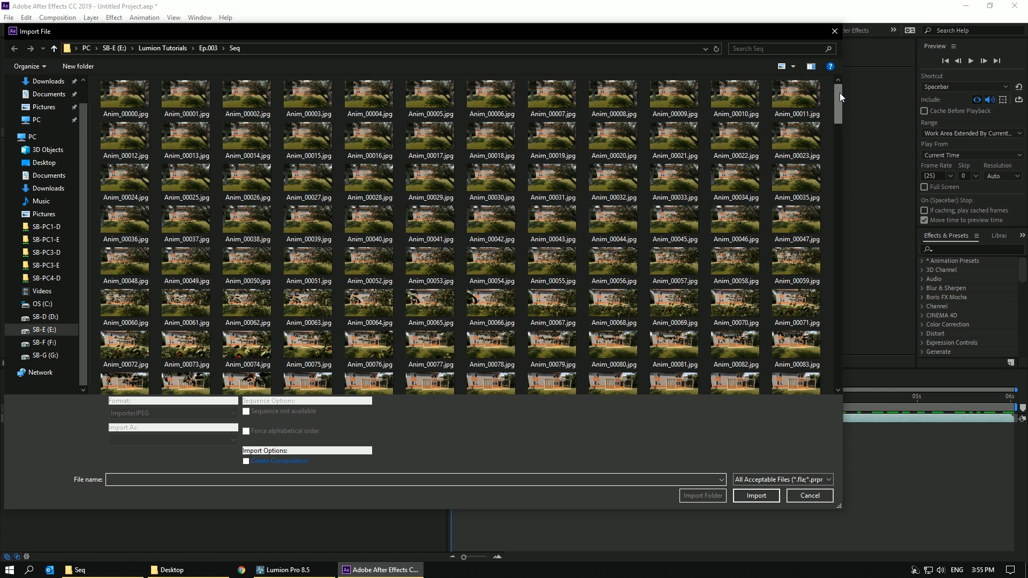
{"action": "scroll", "scroll_direction": "down", "scroll_amount": 3}
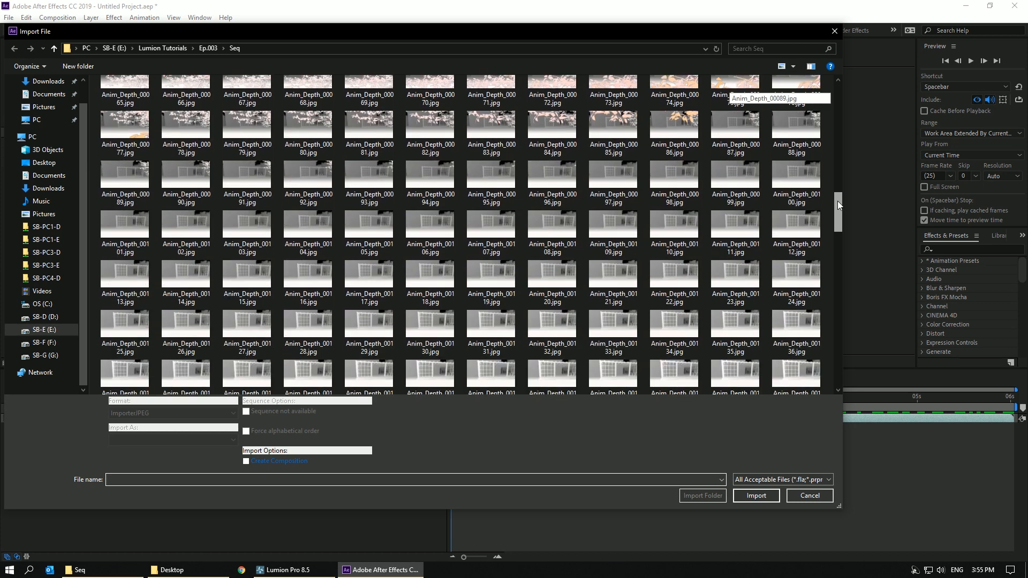
{"action": "scroll", "scroll_direction": "down", "scroll_amount": 3}
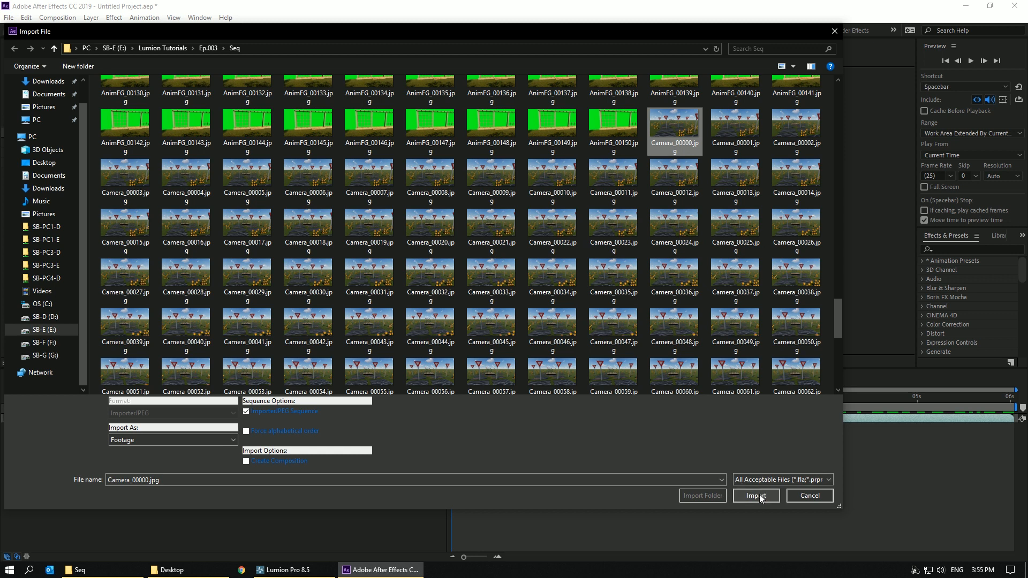
{"action": "left_click", "coordinate": [756, 495]}
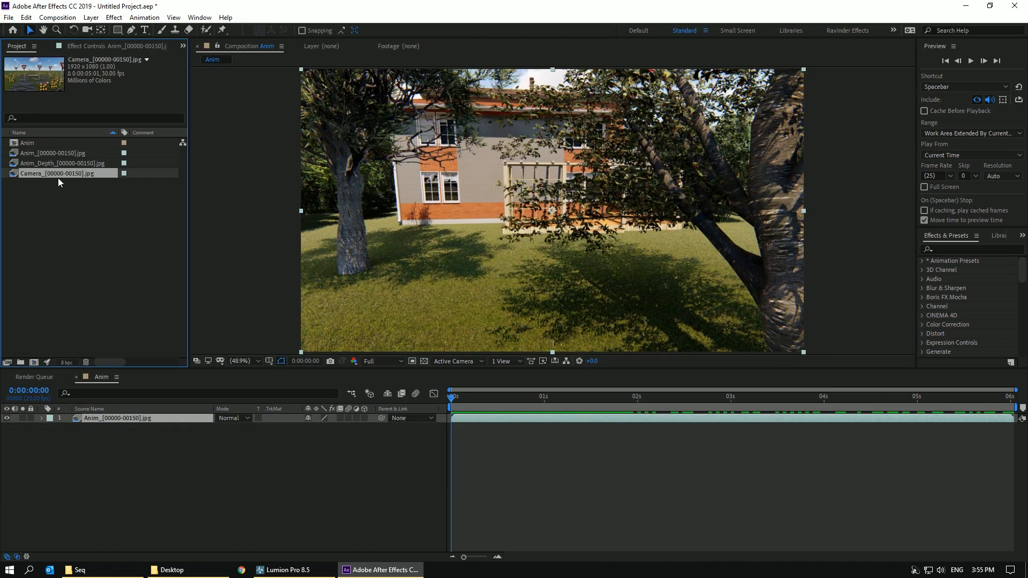
- Open Interpret Footage > Main for the Camera footage to change its frame rate
{"action": "right_click", "coordinate": [62, 173]}
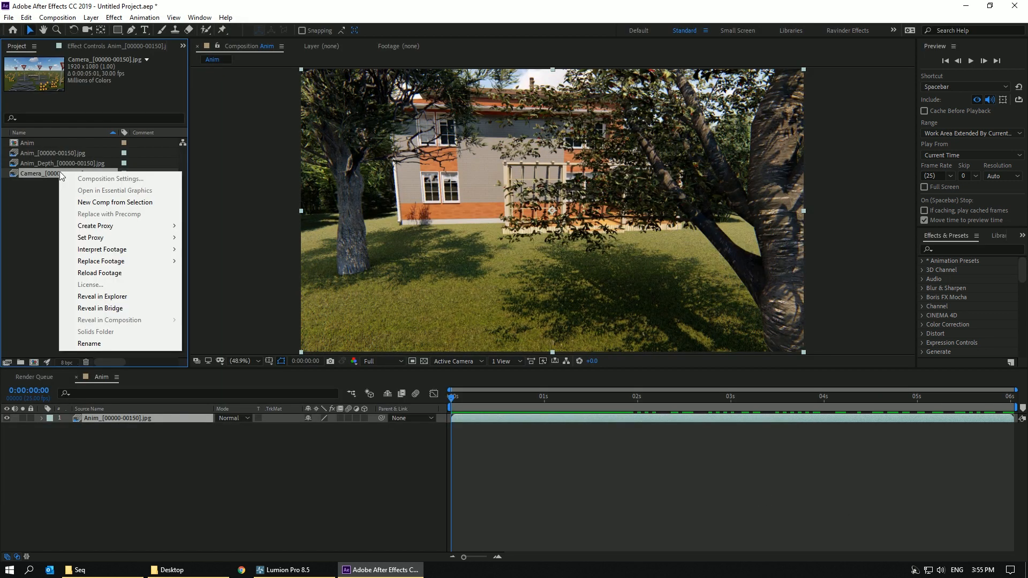
{"action": "left_click", "coordinate": [102, 249]}
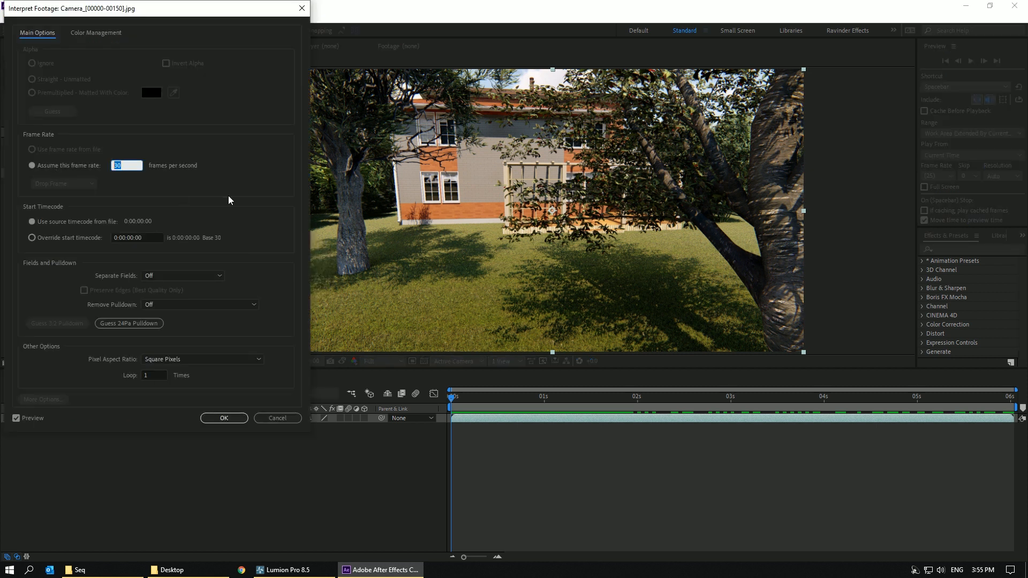
{"action": "left_click", "coordinate": [223, 418]}
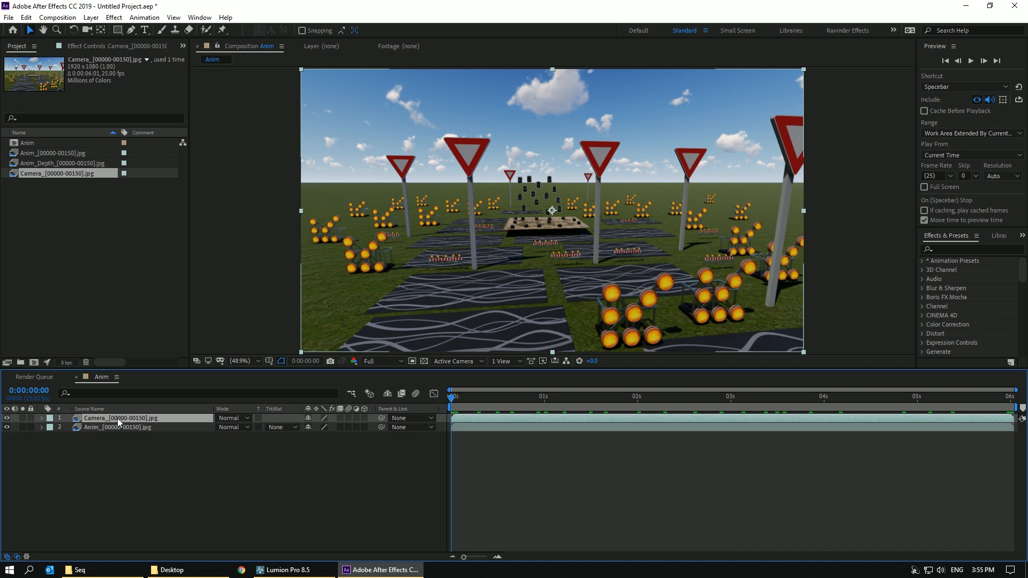
{"action": "left_click", "coordinate": [41, 417]}
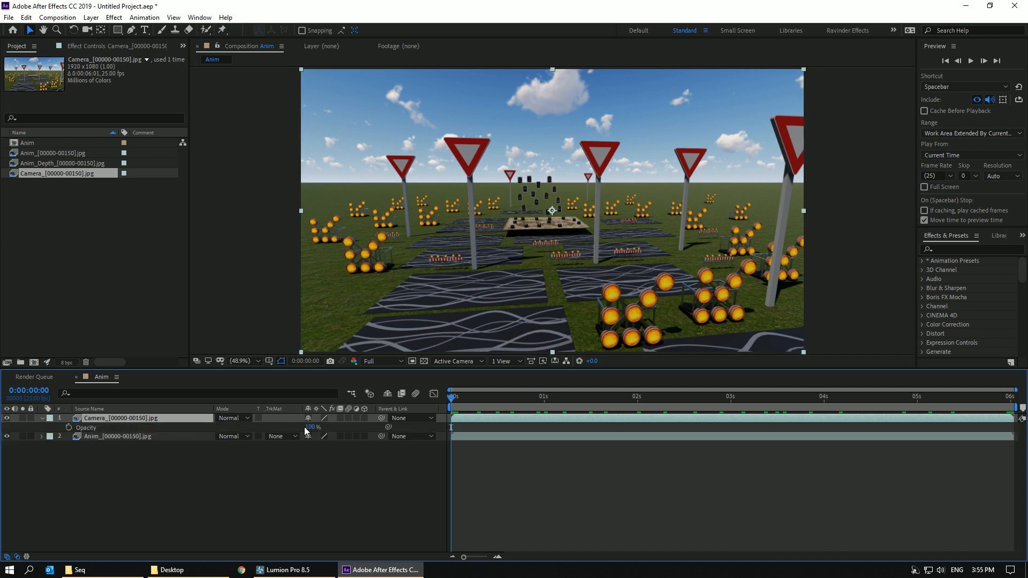
{"action": "left_click_drag", "start_coordinate": [318, 427], "coordinate": [312, 427]}
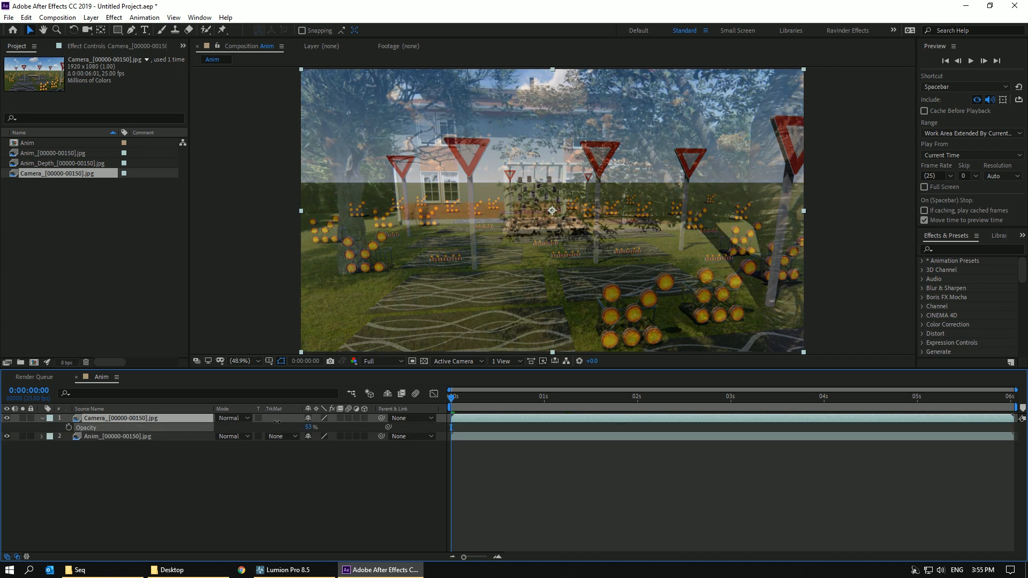
{"action": "left_click", "coordinate": [667, 397]}
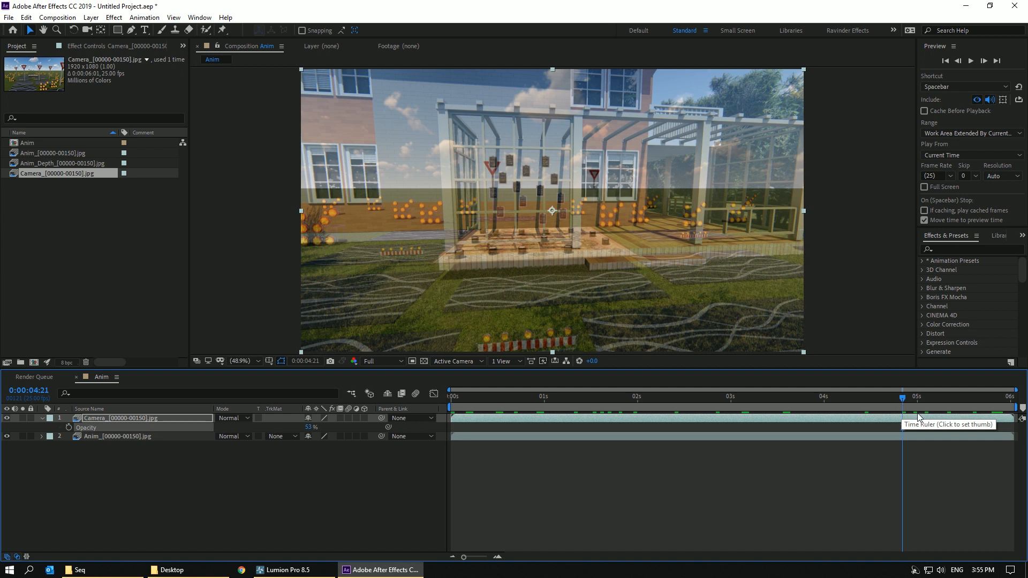
{"action": "left_click", "coordinate": [616, 397]}
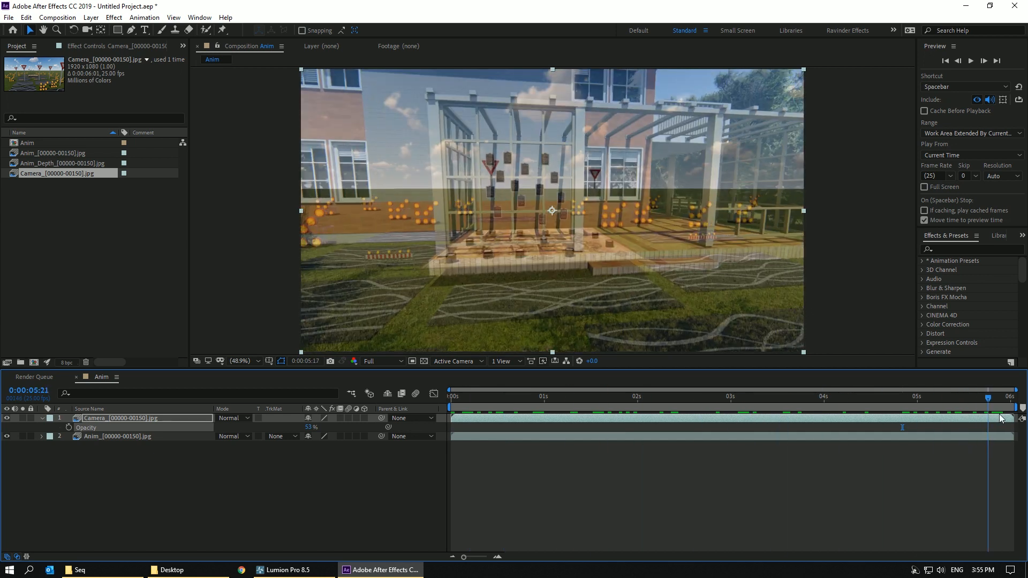
{"action": "left_click", "coordinate": [563, 397]}
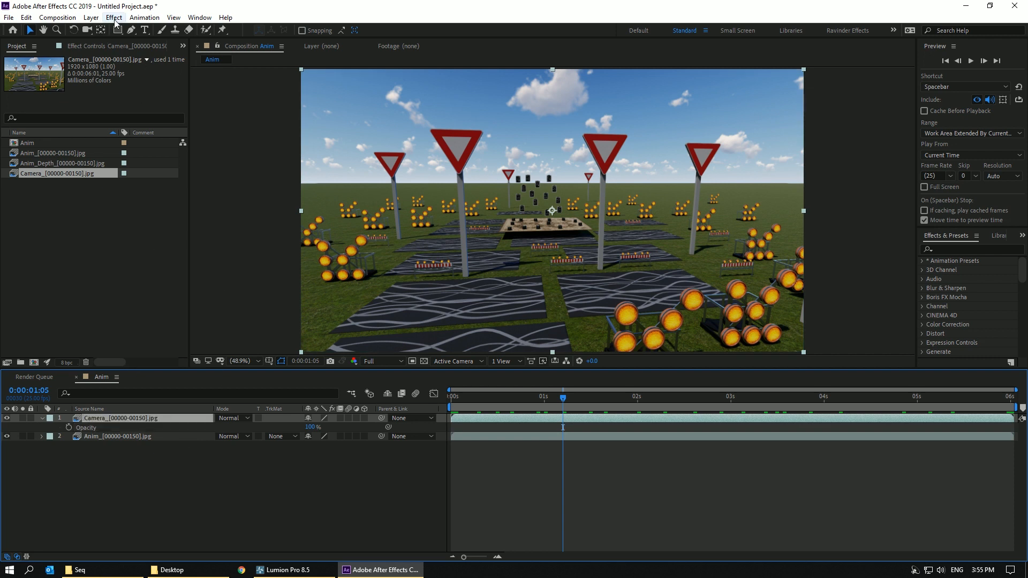
- Apply Animation > Track Camera to the Camera layer
{"action": "left_click", "coordinate": [144, 17]}
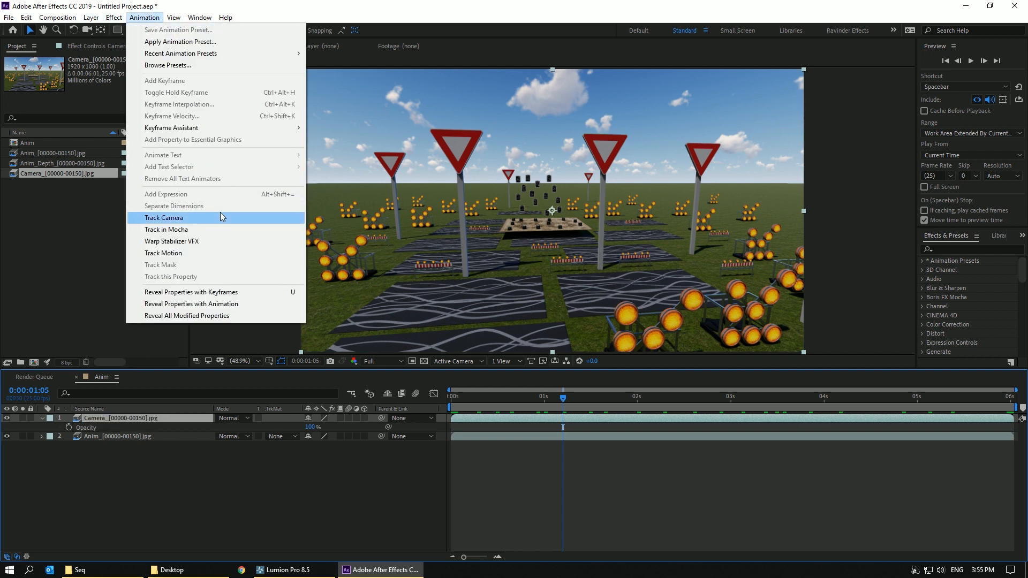
{"action": "left_click", "coordinate": [164, 216]}
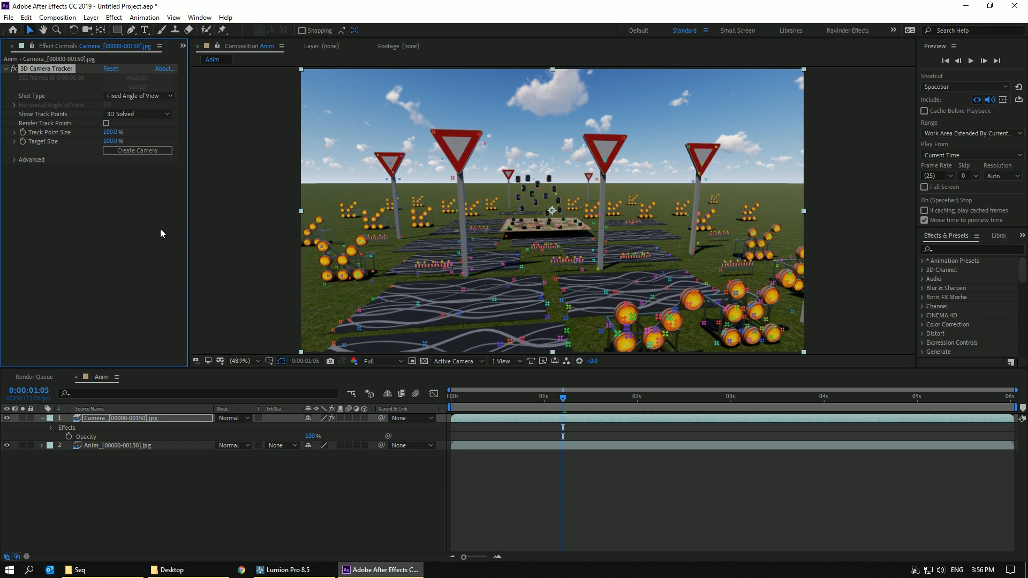
{"action": "mouse_move", "coordinate": [543, 403]}
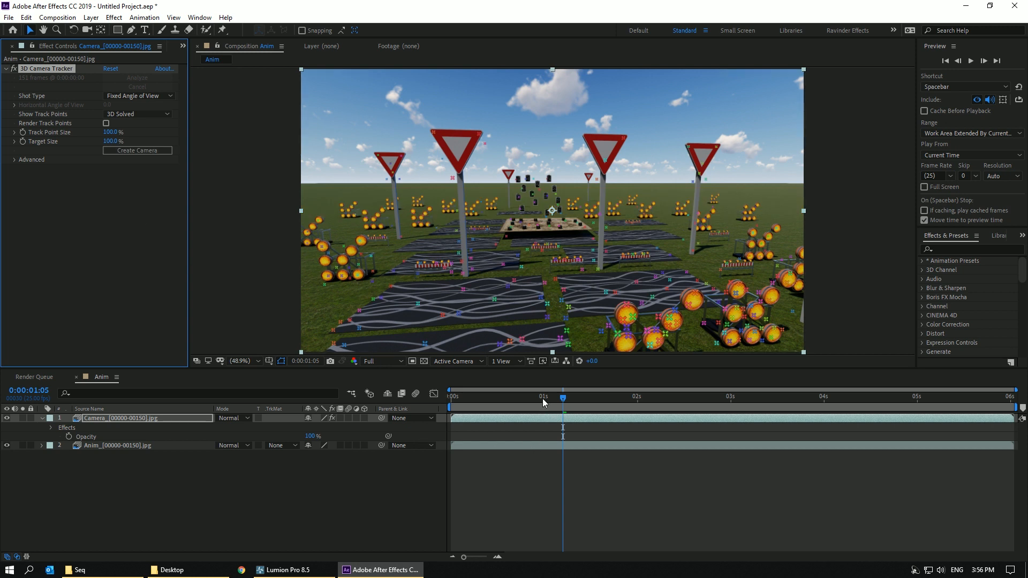